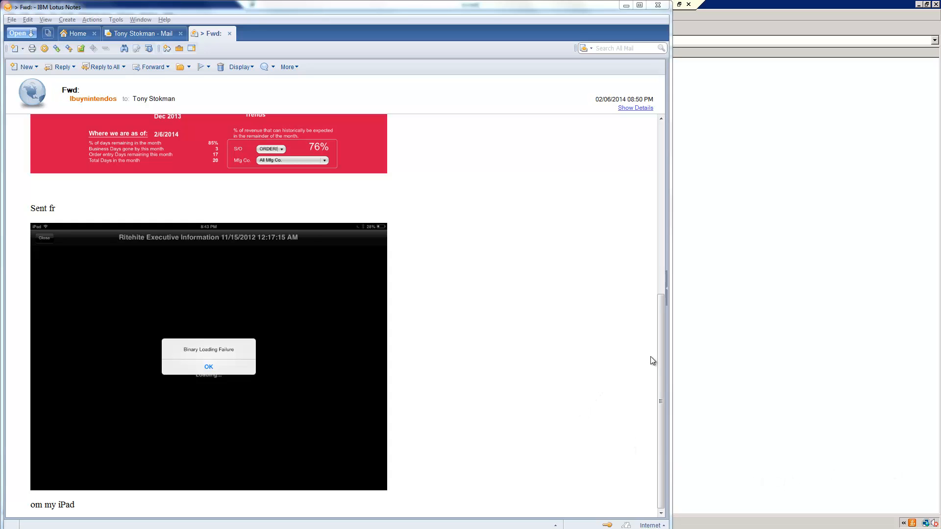
{"action": "mouse_move", "coordinate": [604, 368]}
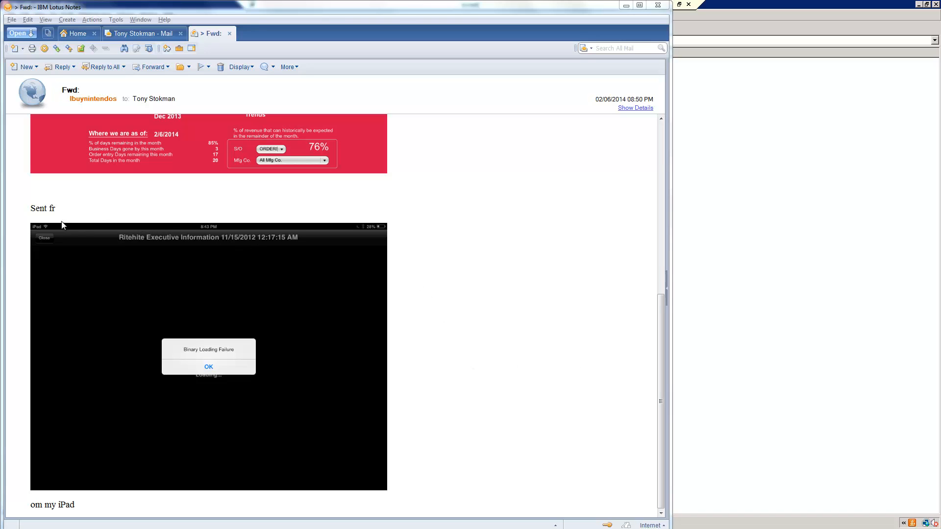
{"action": "mouse_move", "coordinate": [136, 234]}
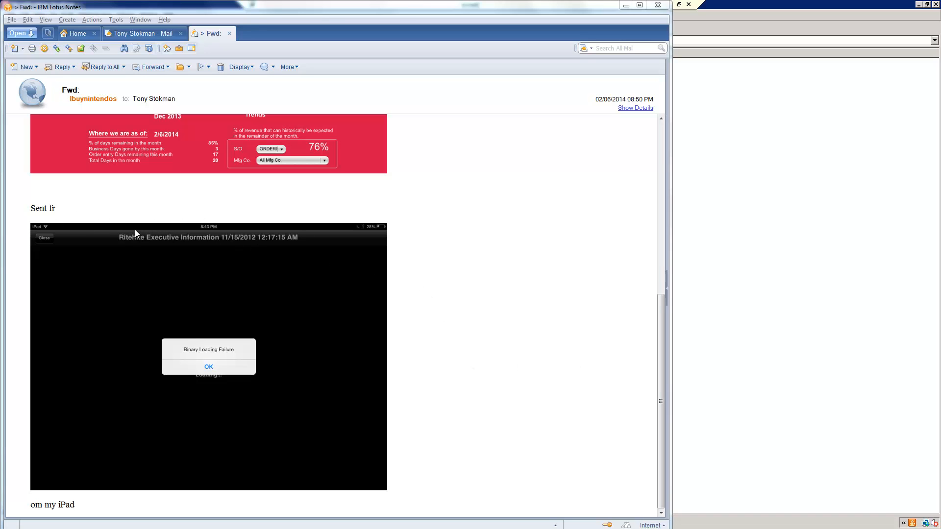
{"action": "mouse_move", "coordinate": [223, 360]}
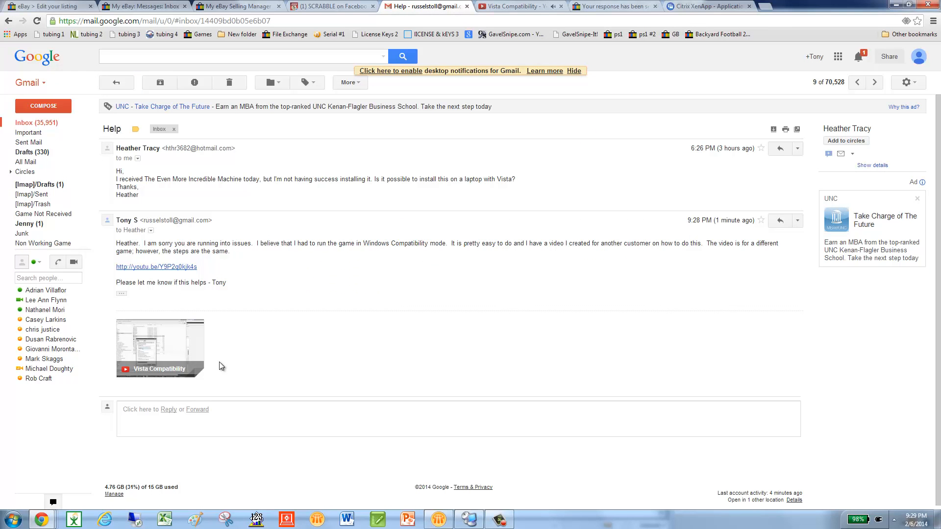
Delete the Ritehite Executive Information and Arbon Dashboard Main Menu items and add a new home screen entry
{"action": "left_click", "coordinate": [144, 6]}
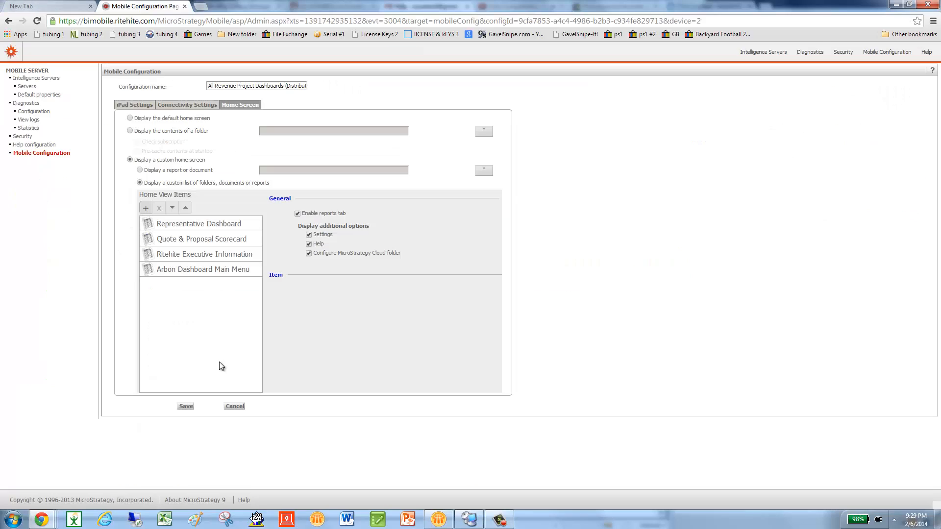
{"action": "left_click", "coordinate": [257, 85]}
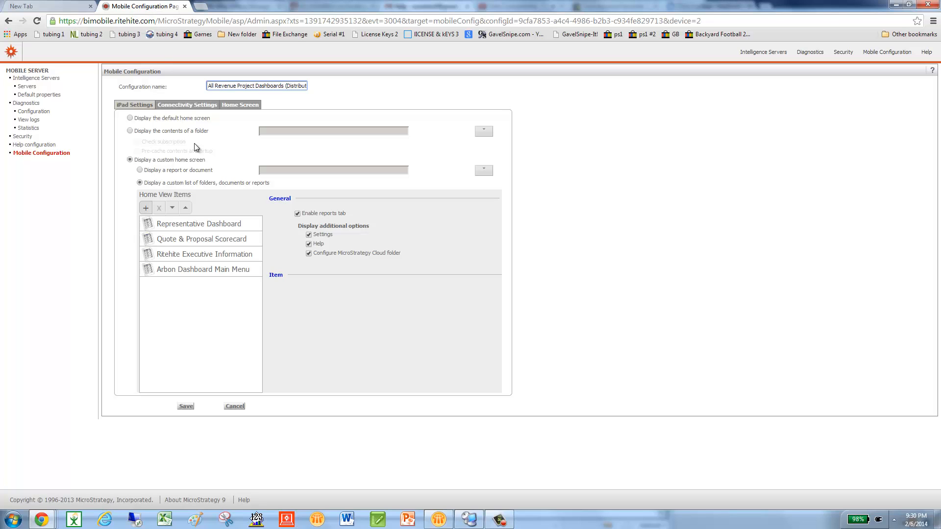
{"action": "left_click", "coordinate": [239, 104]}
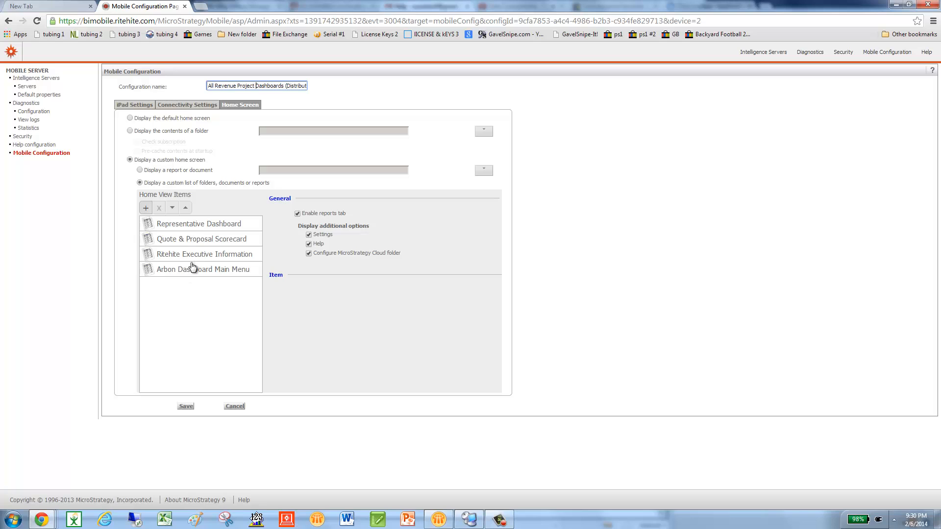
{"action": "left_click", "coordinate": [207, 254]}
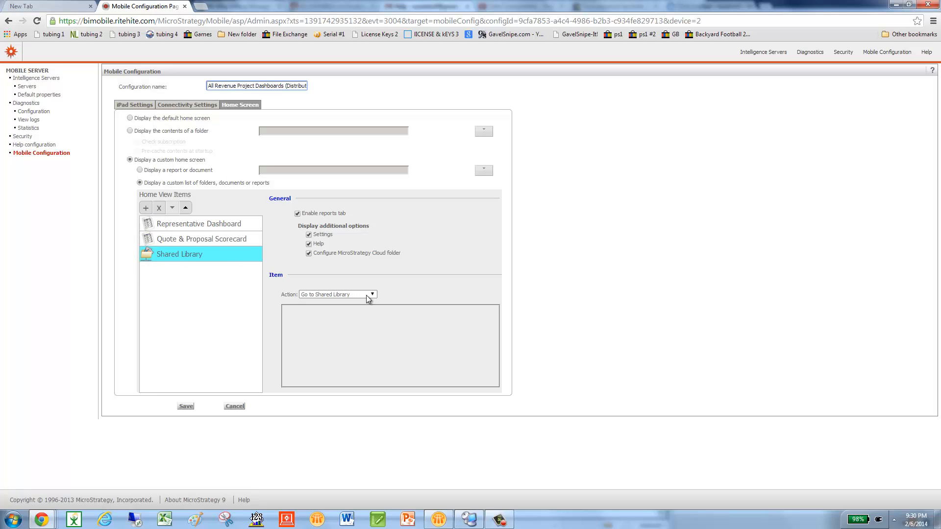
{"action": "left_click", "coordinate": [372, 294]}
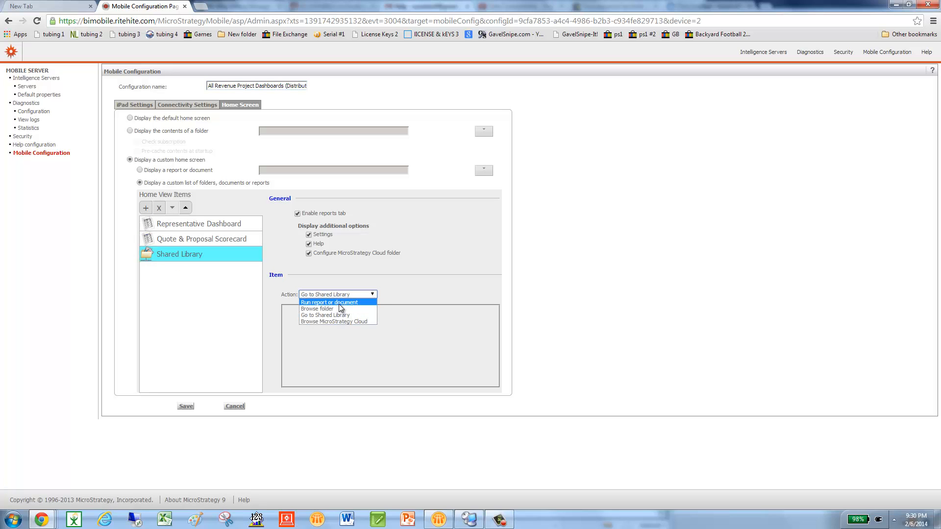
Set the entry to run a document, logging in as admin and browsing into MHG Executive Dashboard
{"action": "left_click", "coordinate": [329, 302]}
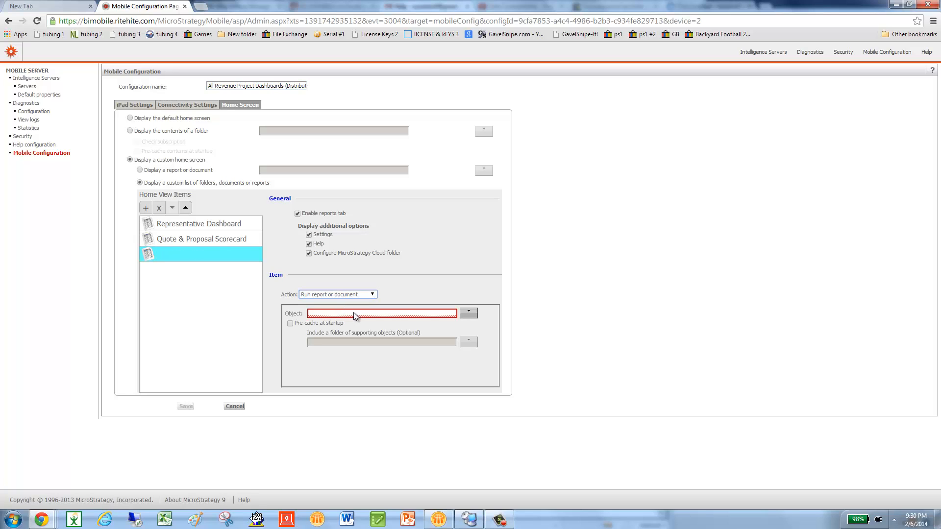
{"action": "left_click", "coordinate": [468, 313]}
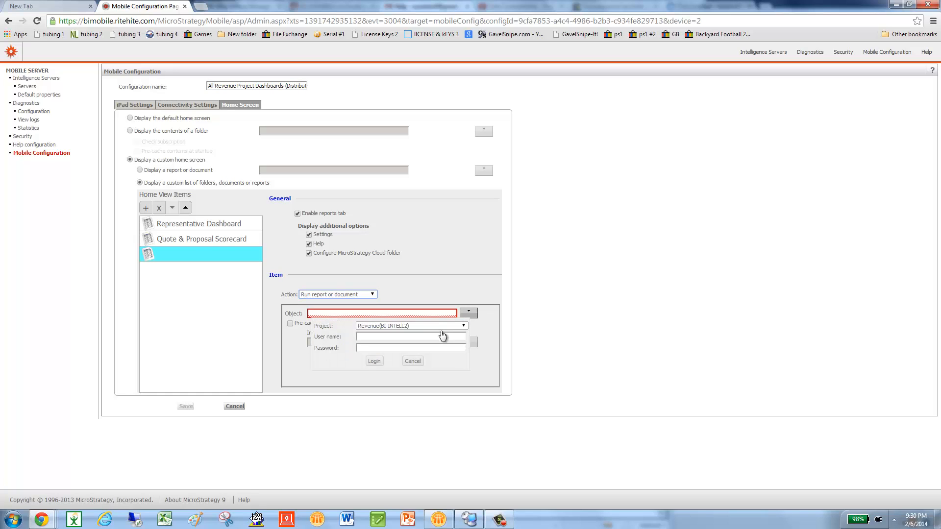
{"action": "type", "text": "administrator"}
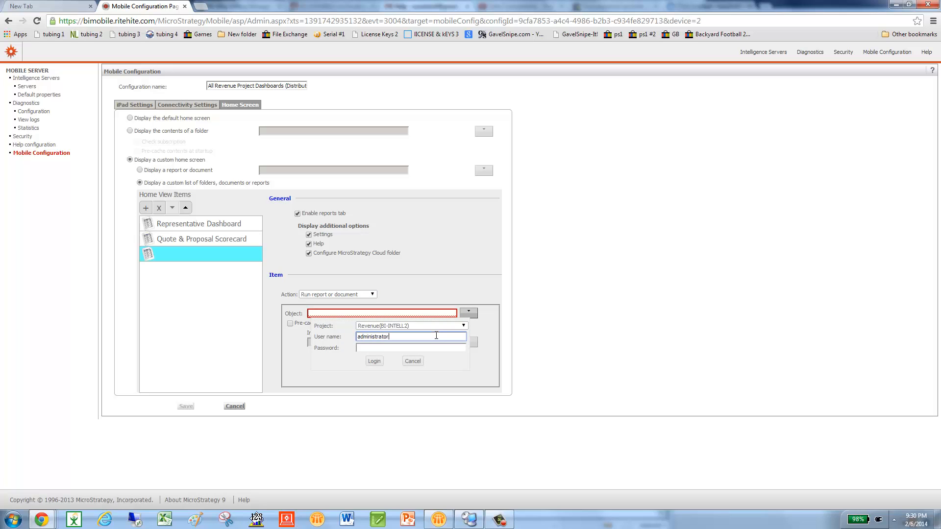
{"action": "left_click", "coordinate": [411, 348]}
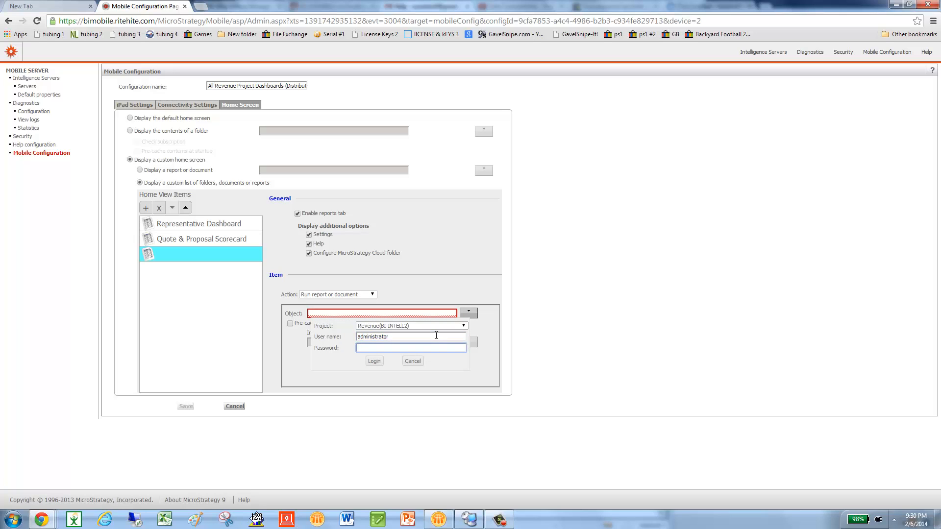
{"action": "type", "text": "password"}
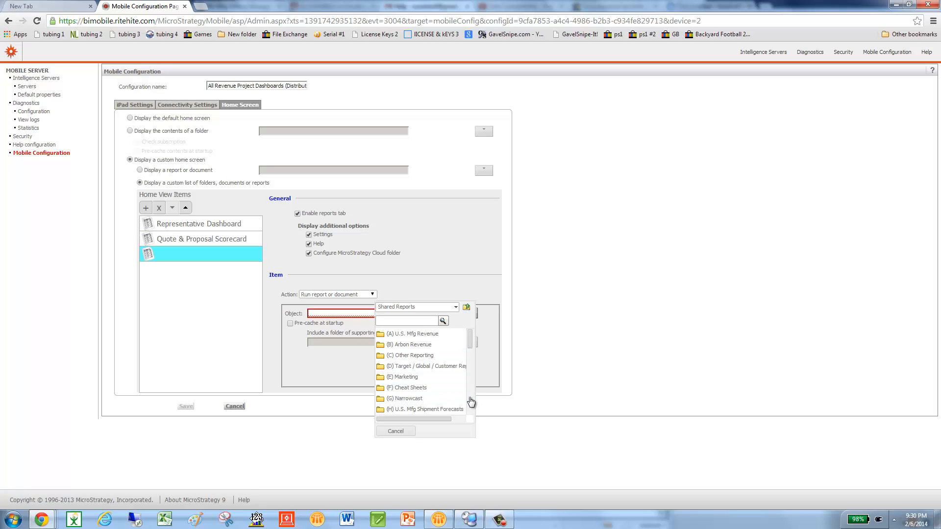
{"action": "scroll", "scroll_direction": "down", "scroll_amount": 3}
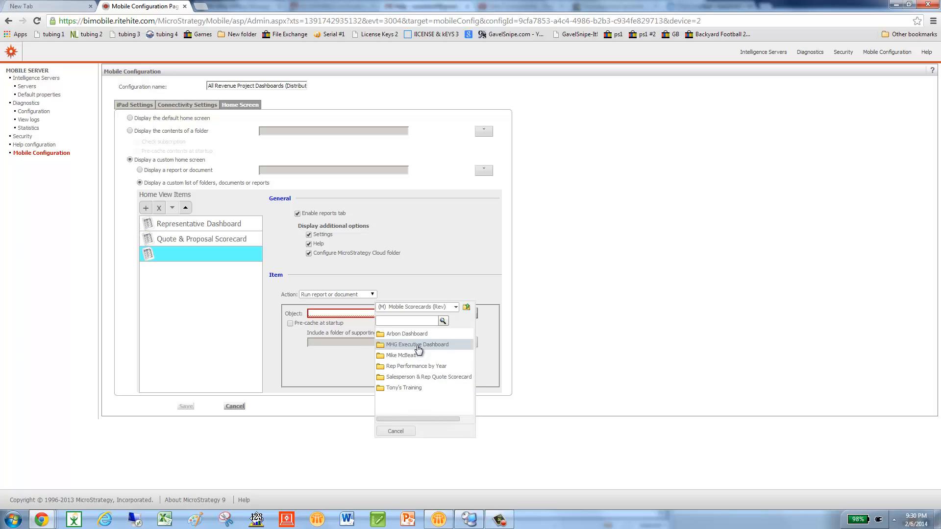
{"action": "double_click", "coordinate": [417, 345]}
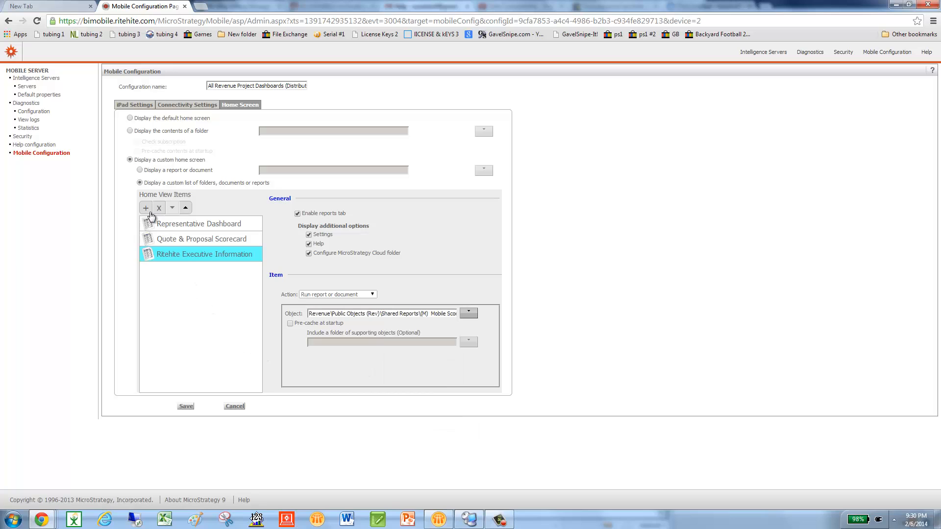
Add a fourth Shared Library entry, save, and reopen the All Revenue Project Dashboards configuration
{"action": "left_click", "coordinate": [145, 208]}
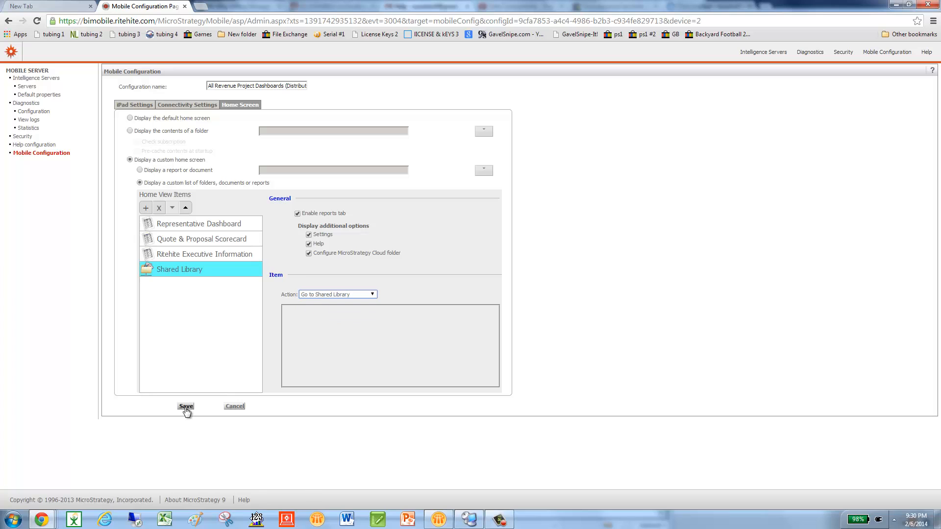
{"action": "left_click", "coordinate": [185, 410]}
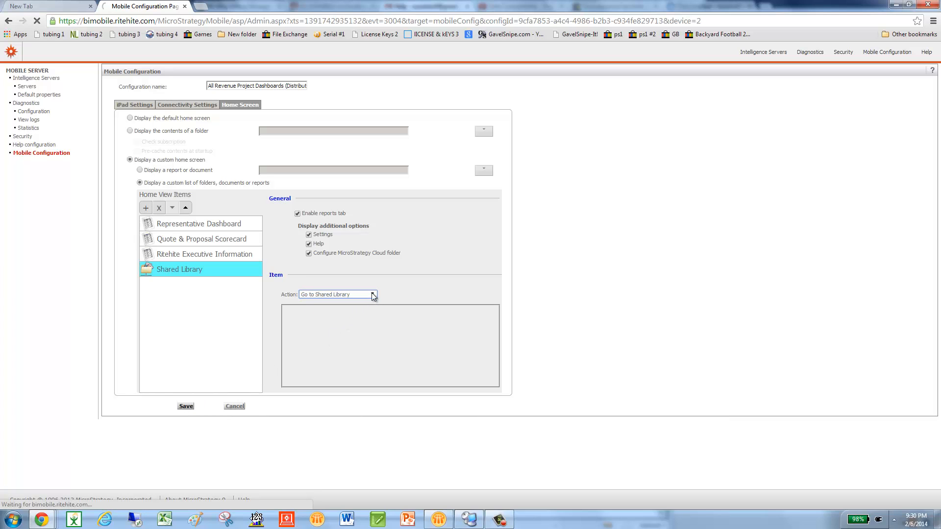
{"action": "left_click", "coordinate": [234, 407]}
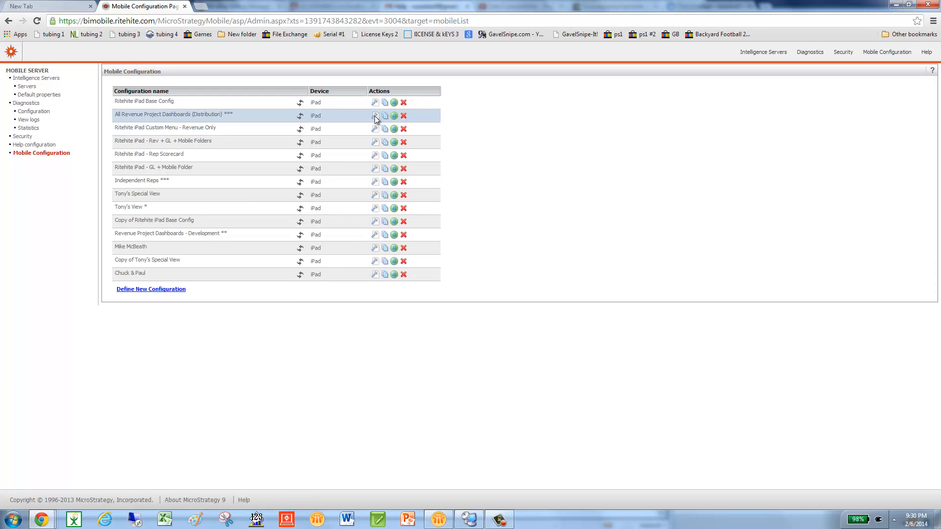
{"action": "left_click", "coordinate": [374, 116]}
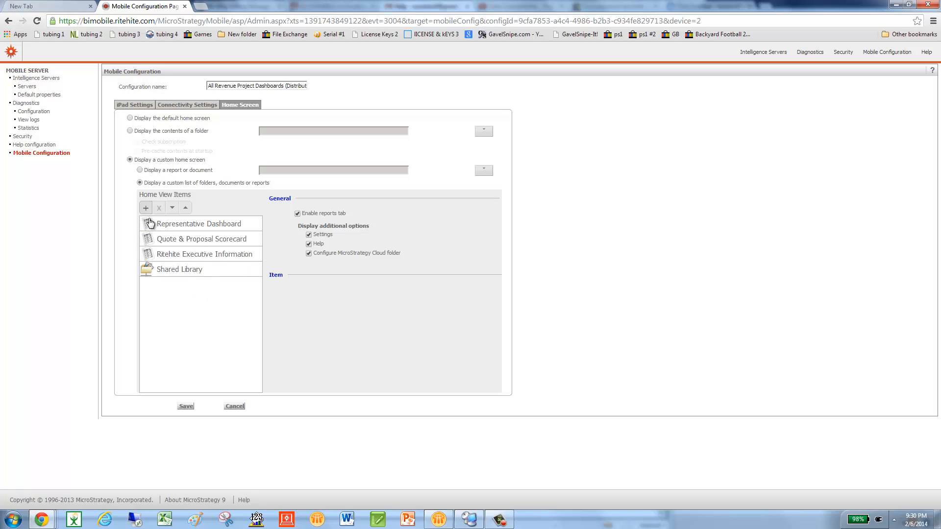
Add a fifth entry browsing the MHG Executive Dashboard folder, logging in as admin
{"action": "left_click", "coordinate": [145, 208]}
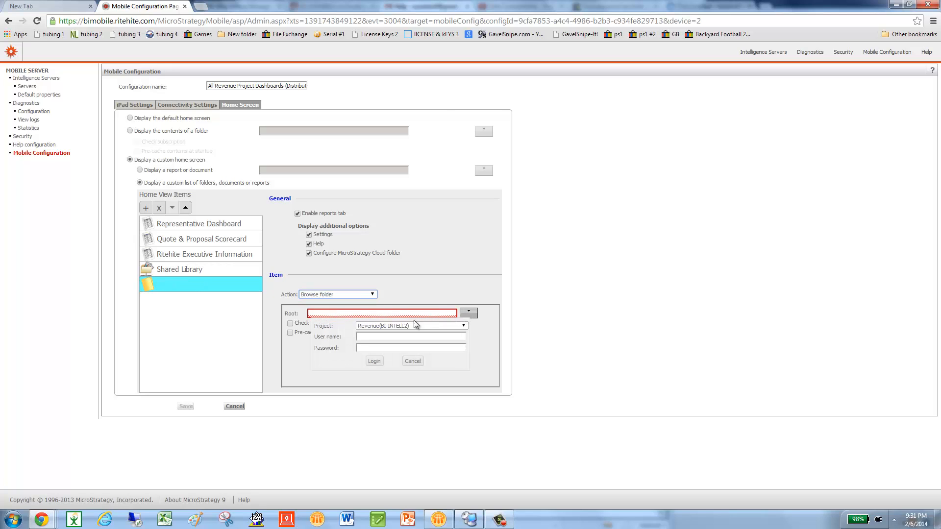
{"action": "type", "text": "administrator"}
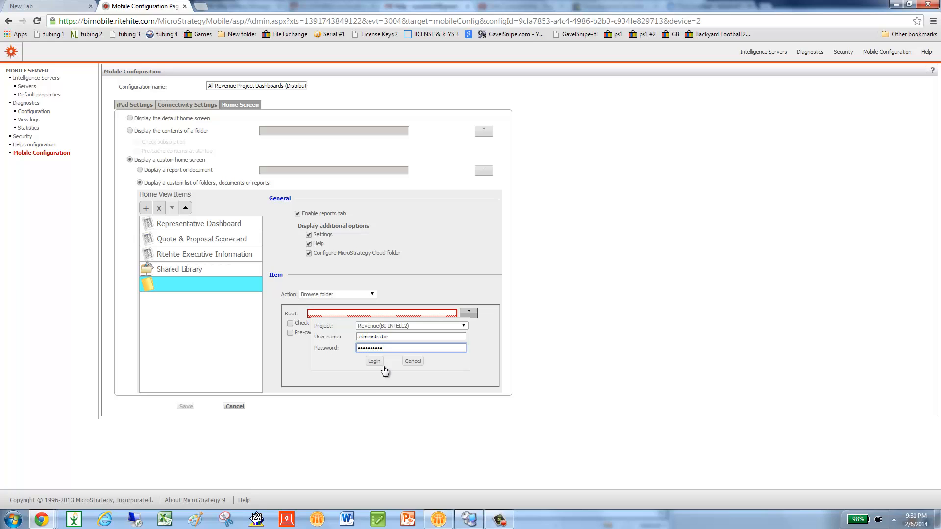
{"action": "left_click", "coordinate": [374, 361]}
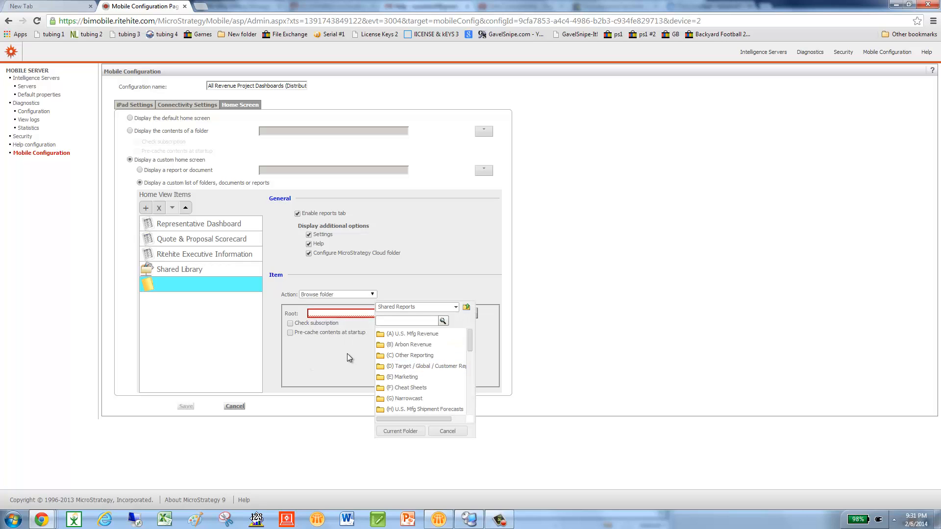
{"action": "scroll", "scroll_direction": "down", "scroll_amount": 3}
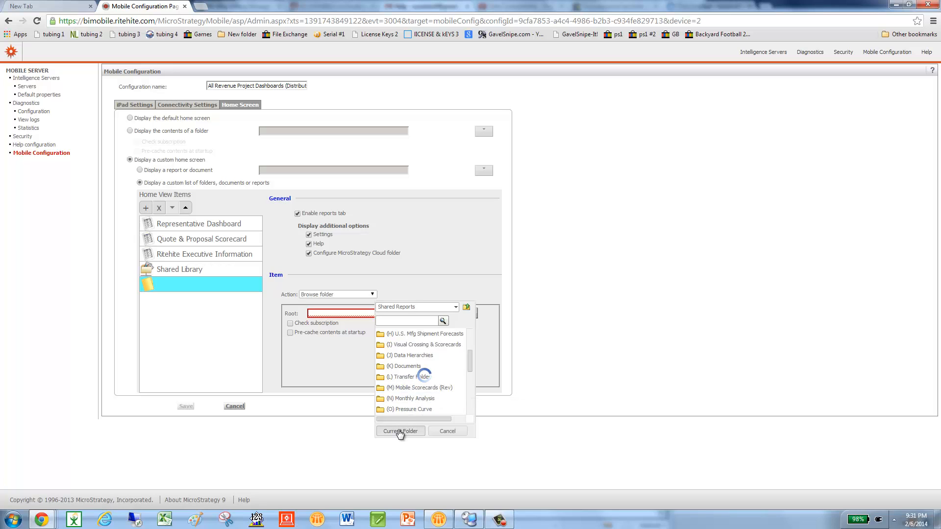
{"action": "double_click", "coordinate": [412, 387]}
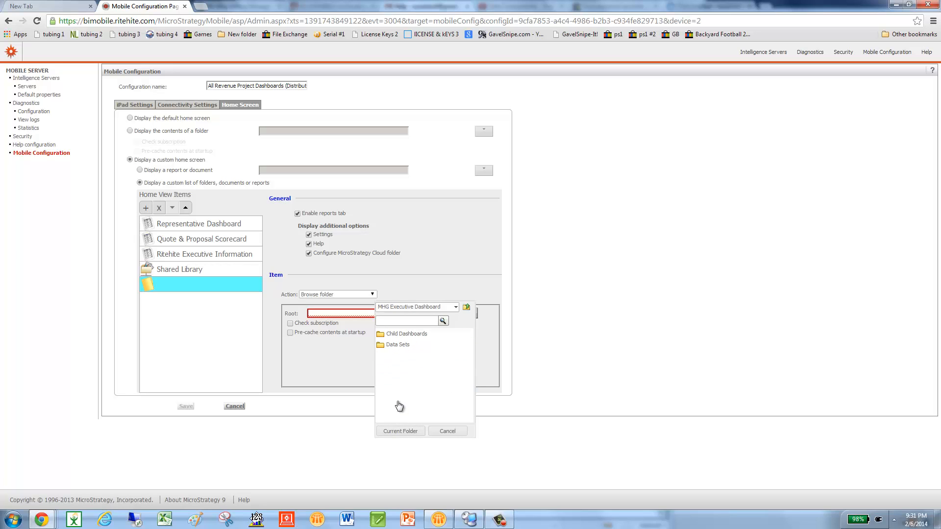
{"action": "left_click", "coordinate": [400, 430]}
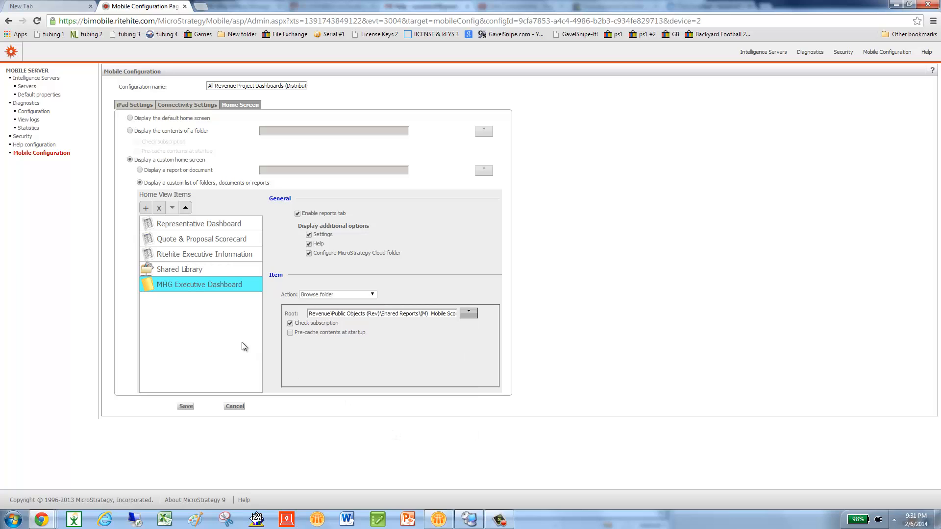
{"action": "mouse_move", "coordinate": [353, 328]}
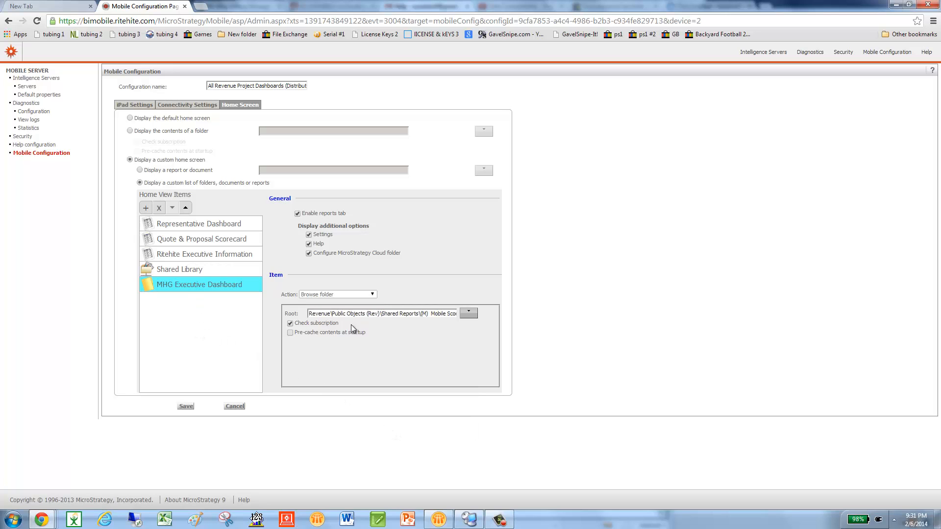
Keep Browse folder as the MHG Executive Dashboard item's action and save the five-entry configuration
{"action": "left_click", "coordinate": [468, 313]}
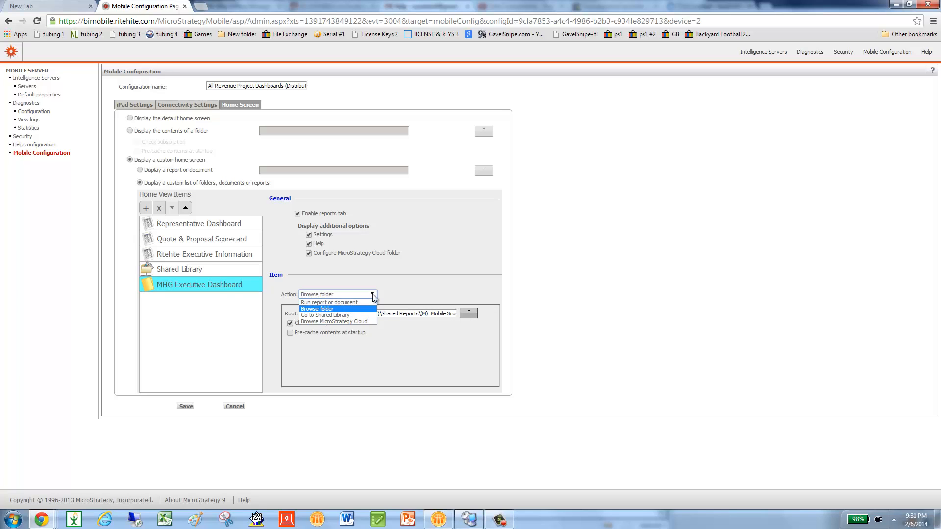
{"action": "mouse_move", "coordinate": [324, 315]}
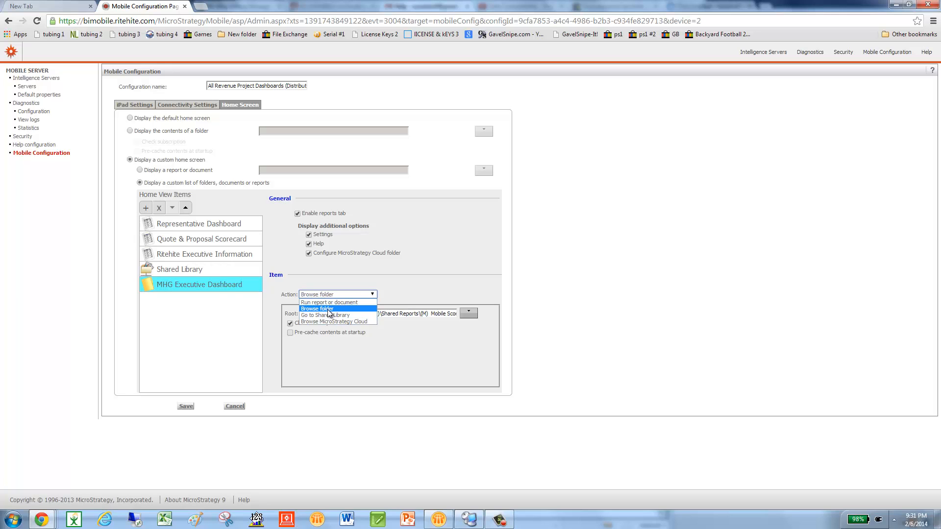
{"action": "left_click", "coordinate": [316, 308]}
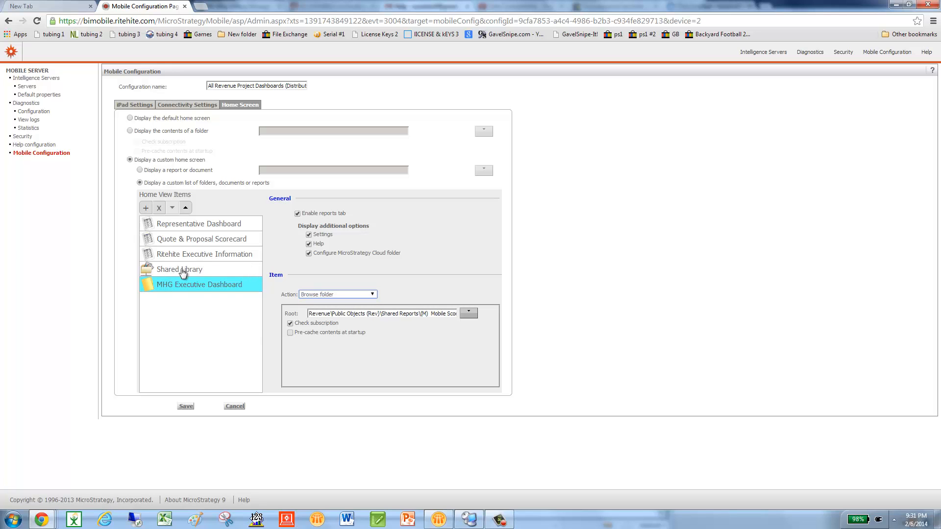
{"action": "mouse_move", "coordinate": [199, 379]}
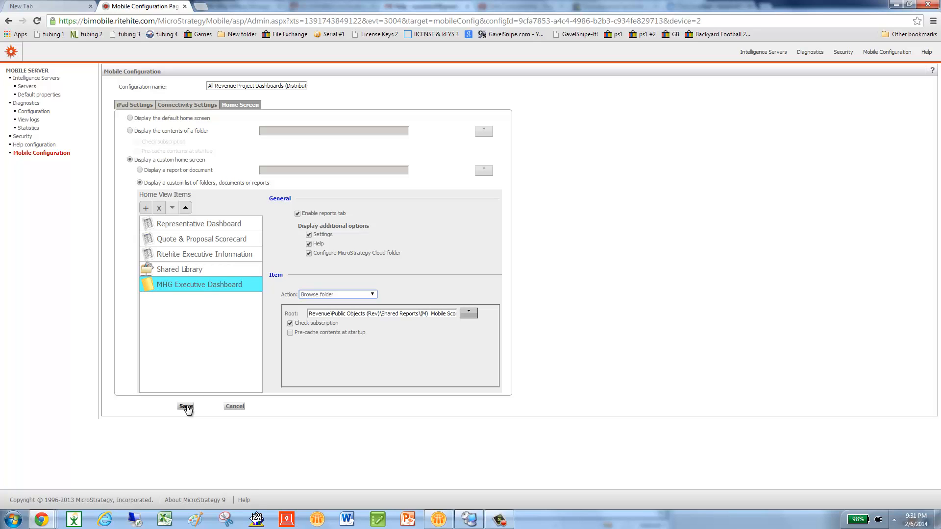
{"action": "left_click", "coordinate": [185, 406]}
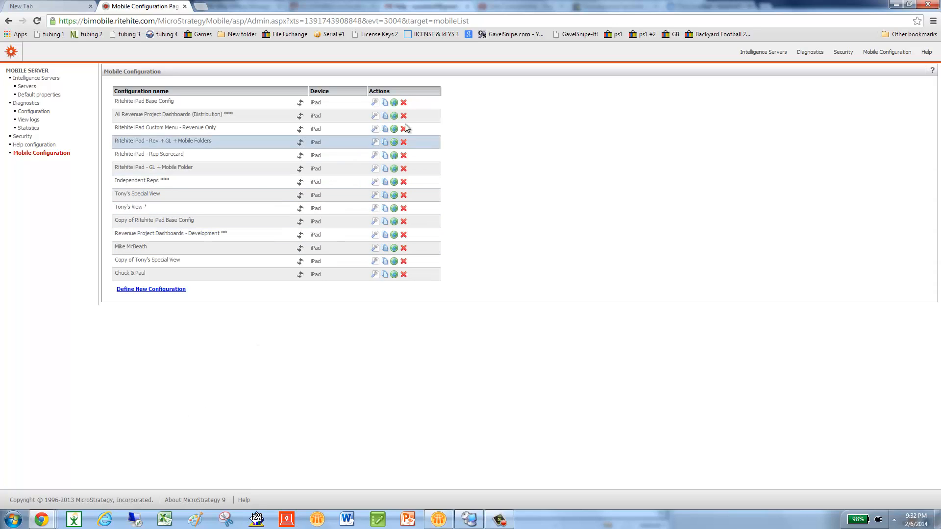
{"action": "left_click", "coordinate": [393, 142]}
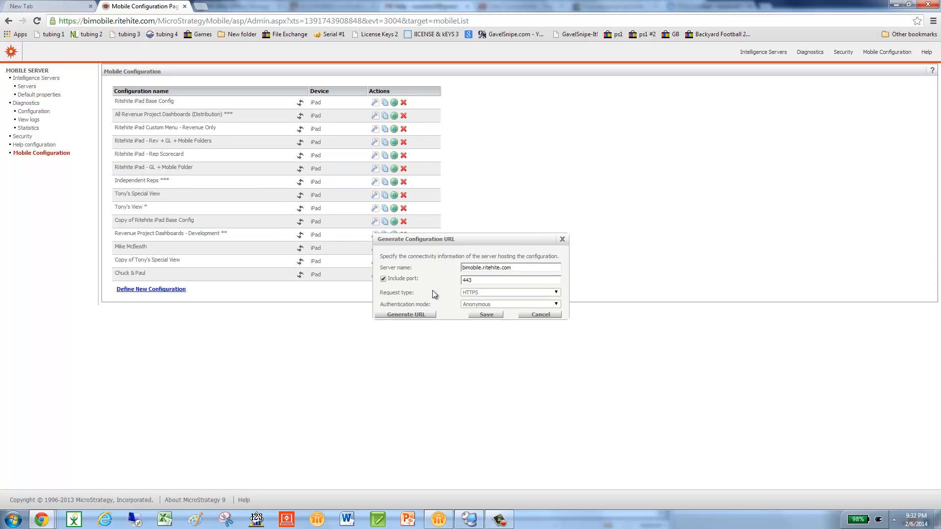
{"action": "left_click", "coordinate": [405, 314]}
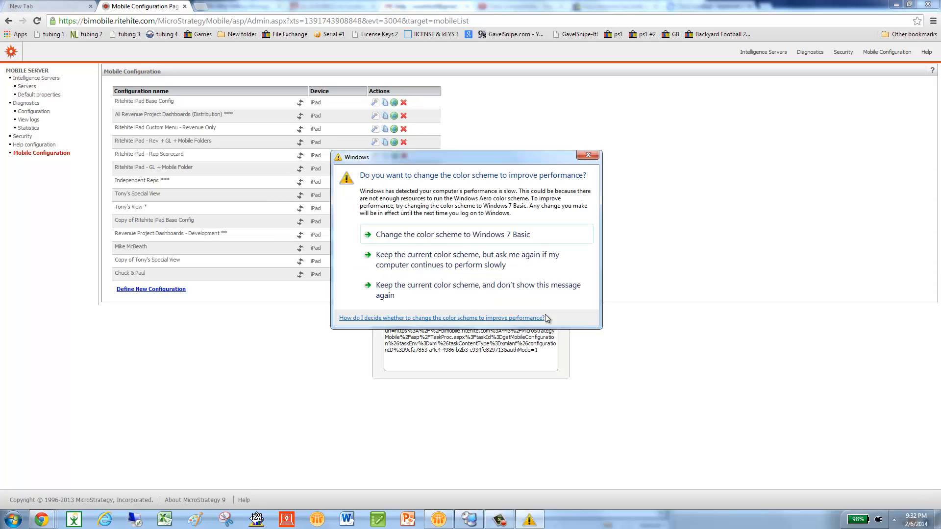
{"action": "mouse_move", "coordinate": [555, 234]}
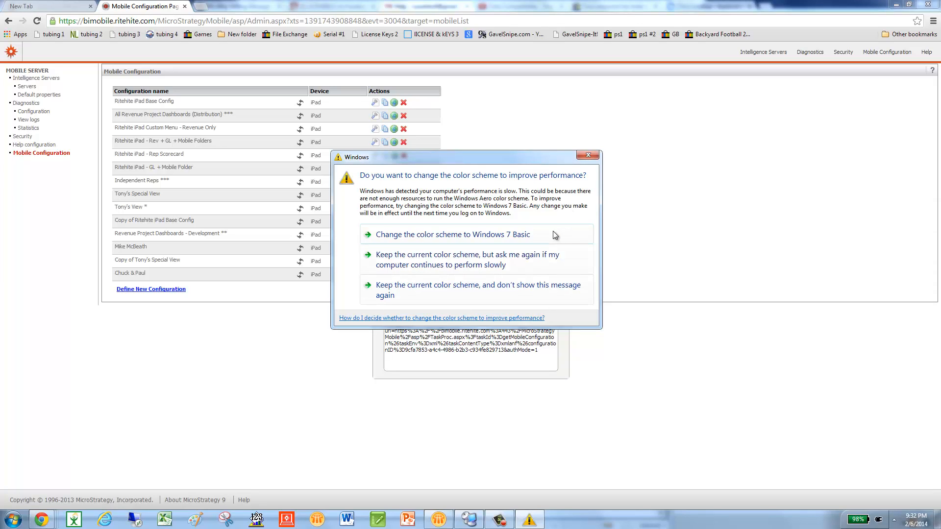
{"action": "left_click", "coordinate": [587, 155]}
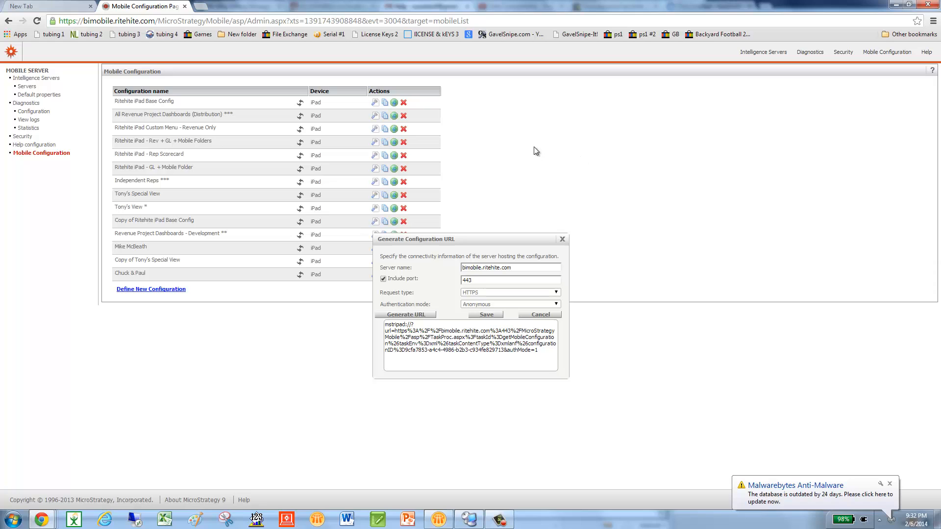
{"action": "mouse_move", "coordinate": [482, 260]}
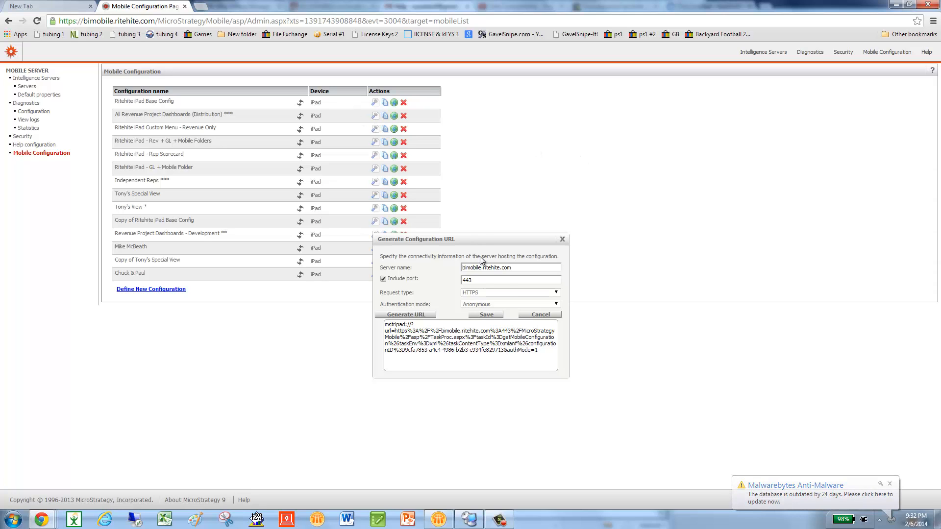
{"action": "left_click", "coordinate": [562, 239]}
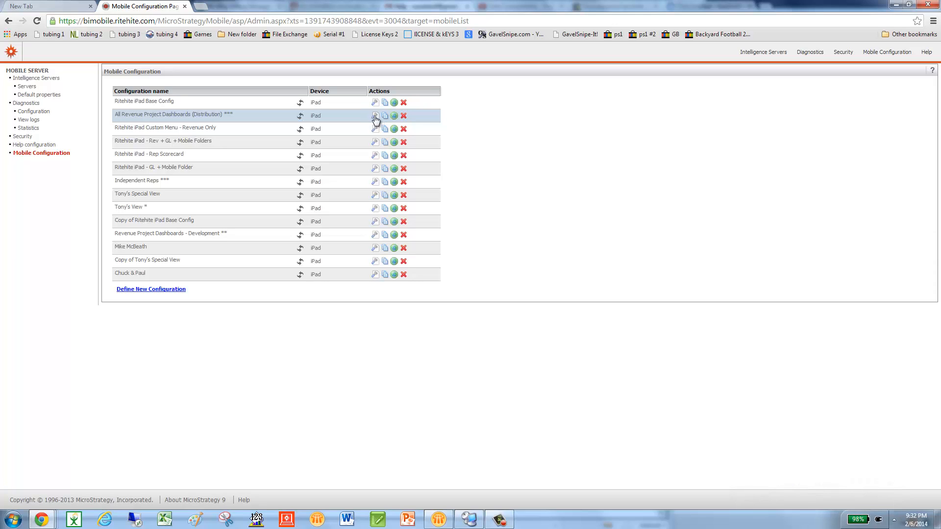
Reopen the All Revenue Project Dashboards (Distribution) home screen settings, then bring back the iPad failure email
{"action": "left_click", "coordinate": [375, 116]}
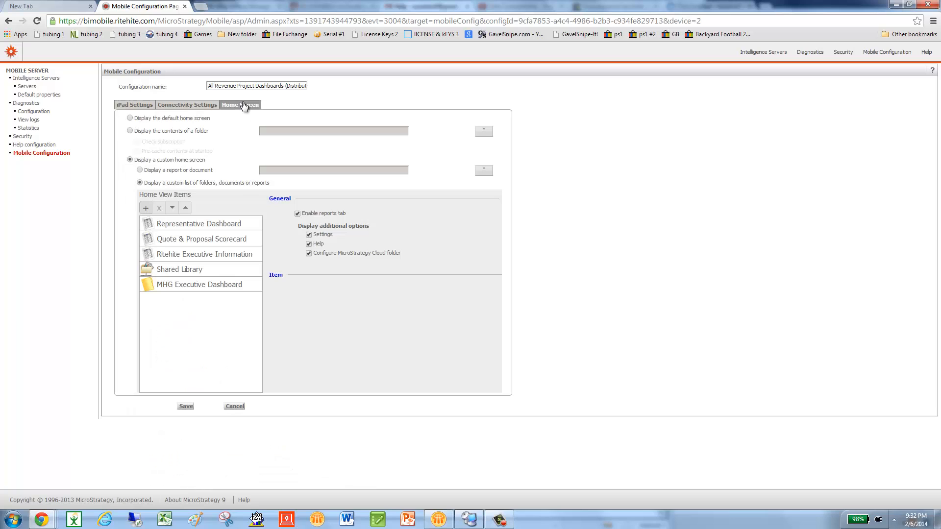
{"action": "mouse_move", "coordinate": [209, 257]}
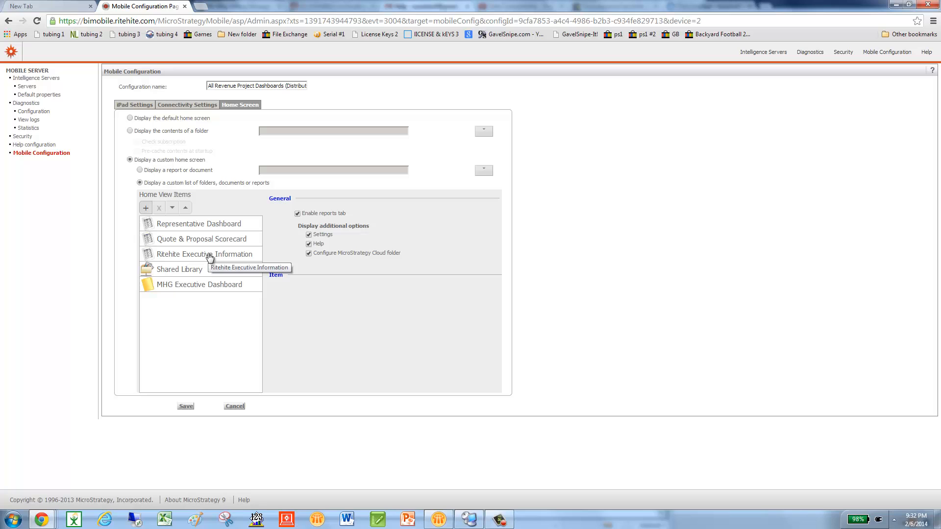
{"action": "key", "text": "alt+tab"}
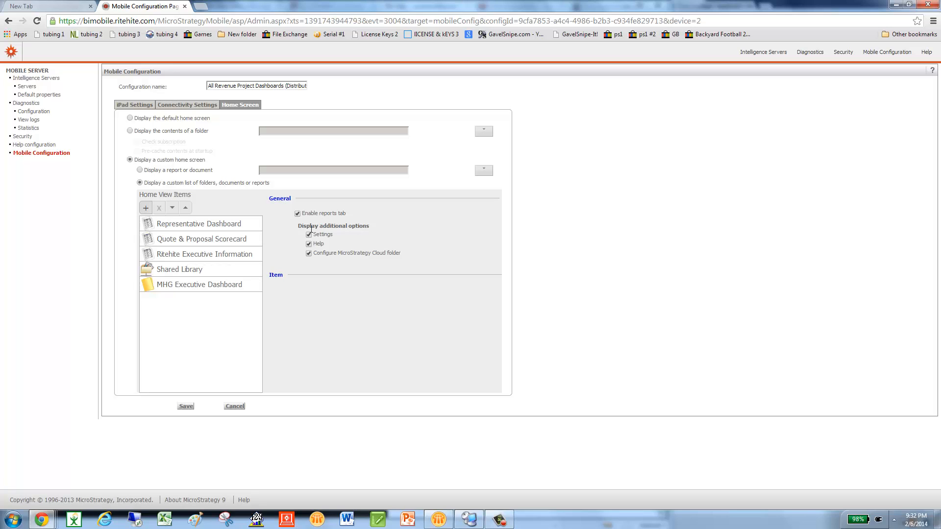
{"action": "left_click", "coordinate": [420, 6]}
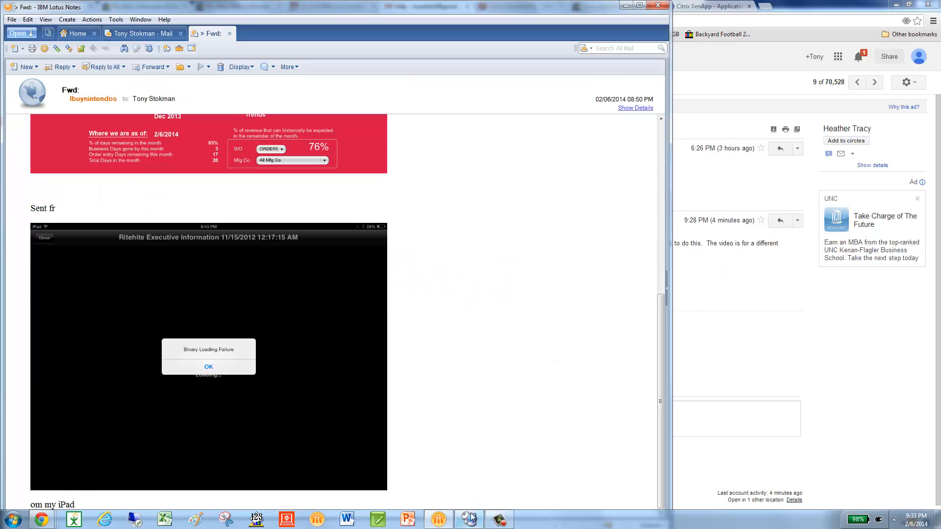
{"action": "mouse_move", "coordinate": [470, 519]}
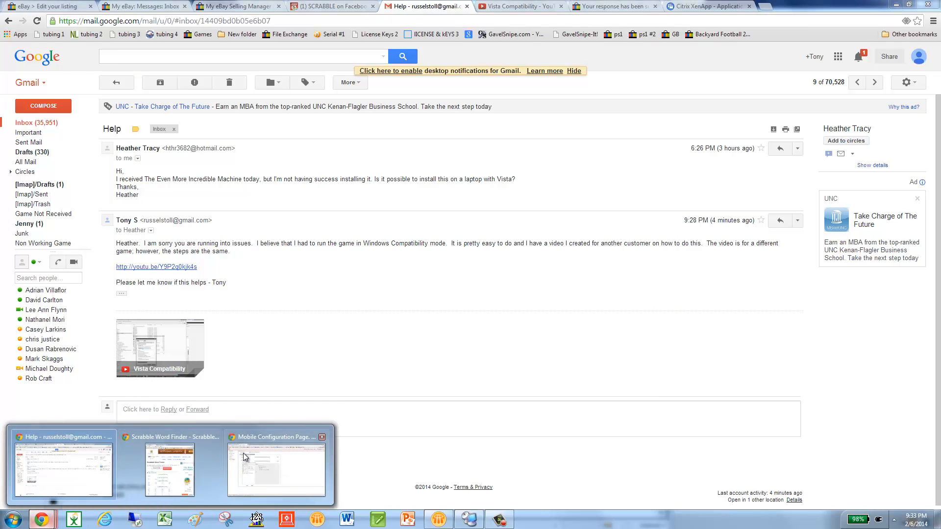
Return to the Mobile Configuration Page to review the five Home View Items
{"action": "left_click", "coordinate": [275, 466]}
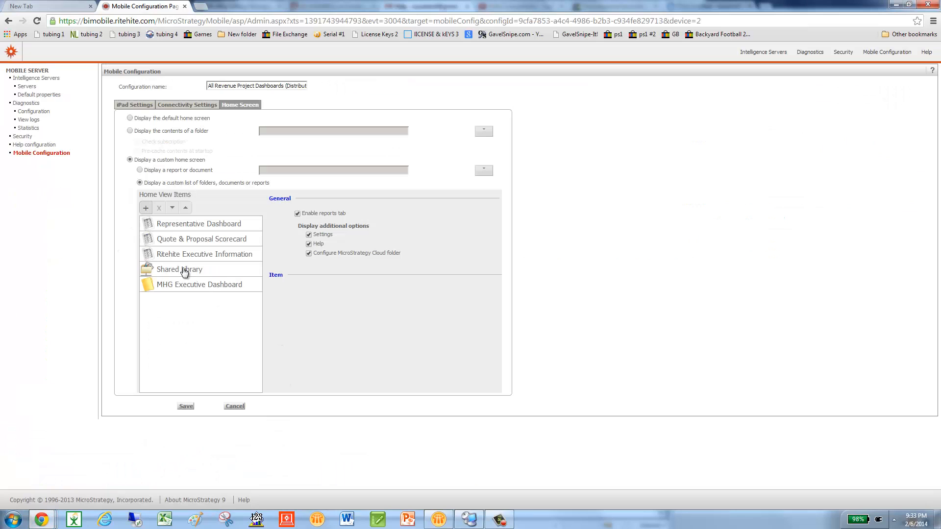
{"action": "mouse_move", "coordinate": [179, 269]}
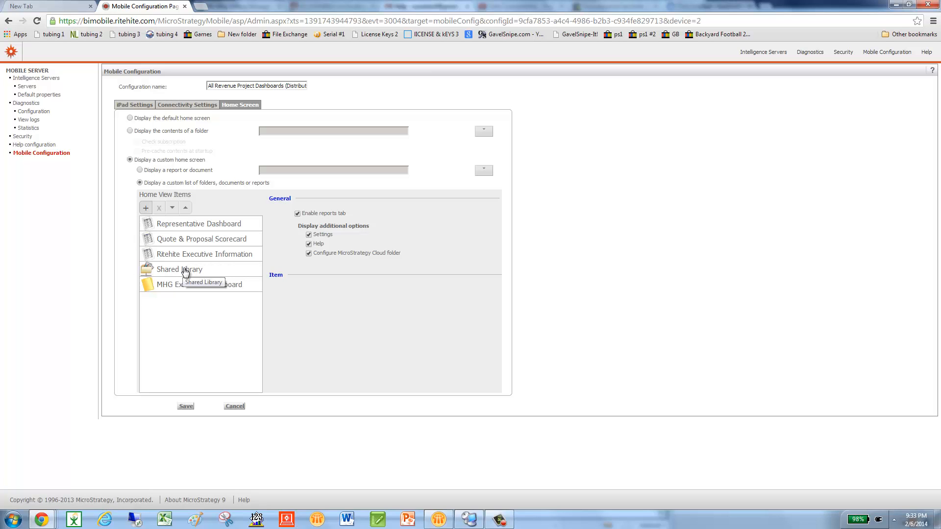
{"action": "mouse_move", "coordinate": [186, 288]}
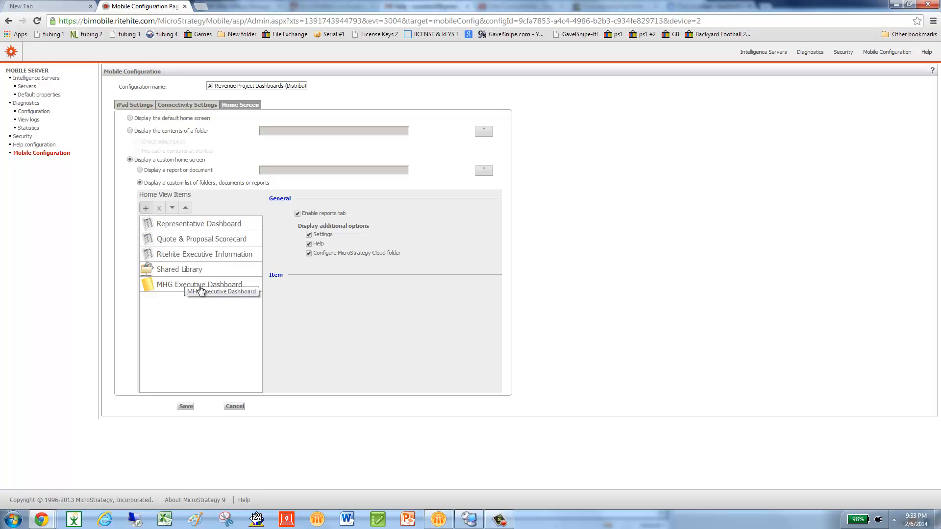
{"action": "mouse_move", "coordinate": [170, 291]}
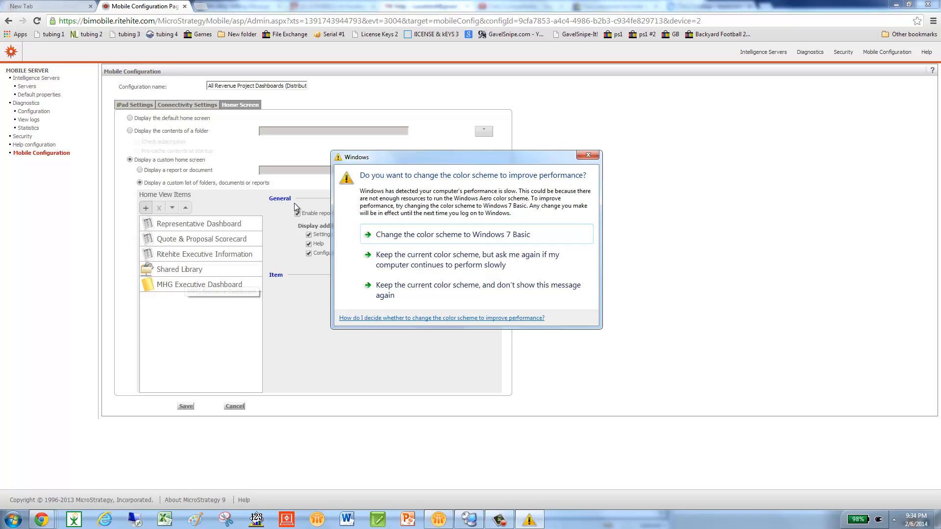
Open Ritehite Executive Information from MHG Executive Dashboard in the Document Editor
{"action": "left_click", "coordinate": [587, 155]}
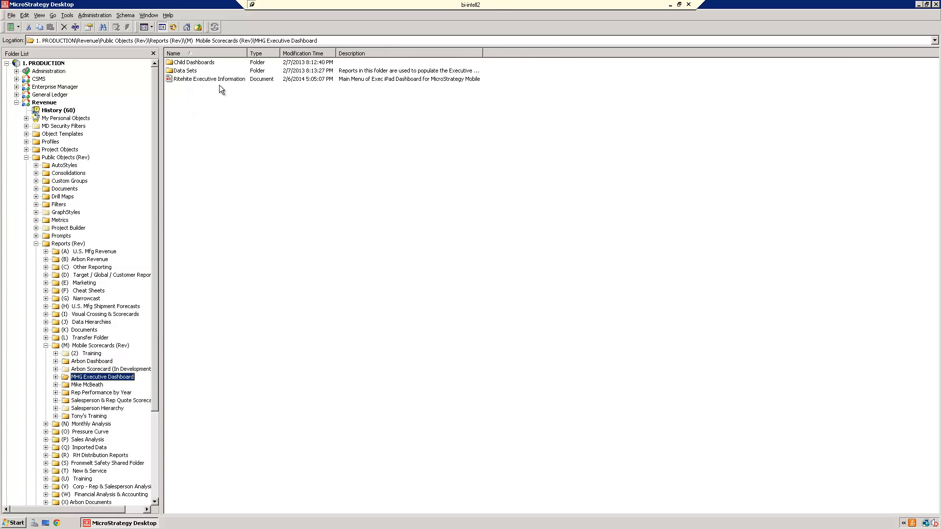
{"action": "right_click", "coordinate": [209, 79]}
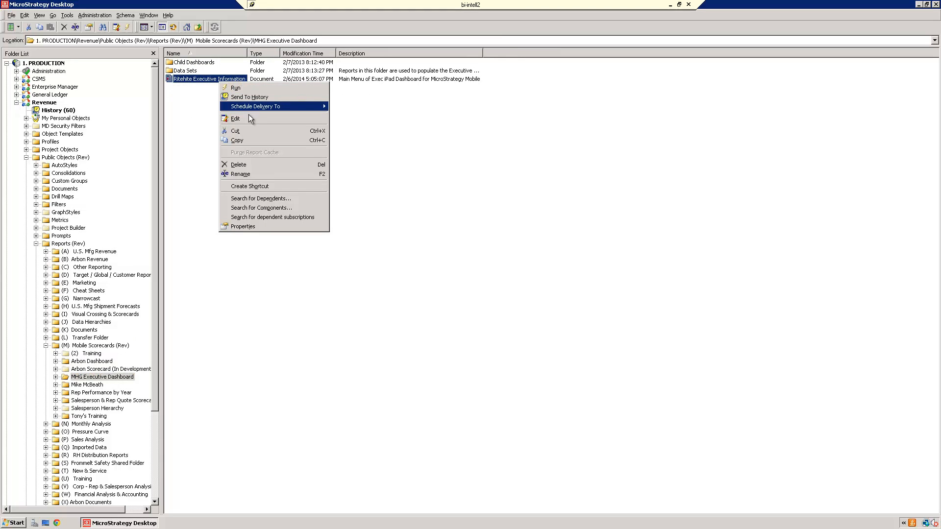
{"action": "left_click", "coordinate": [235, 118]}
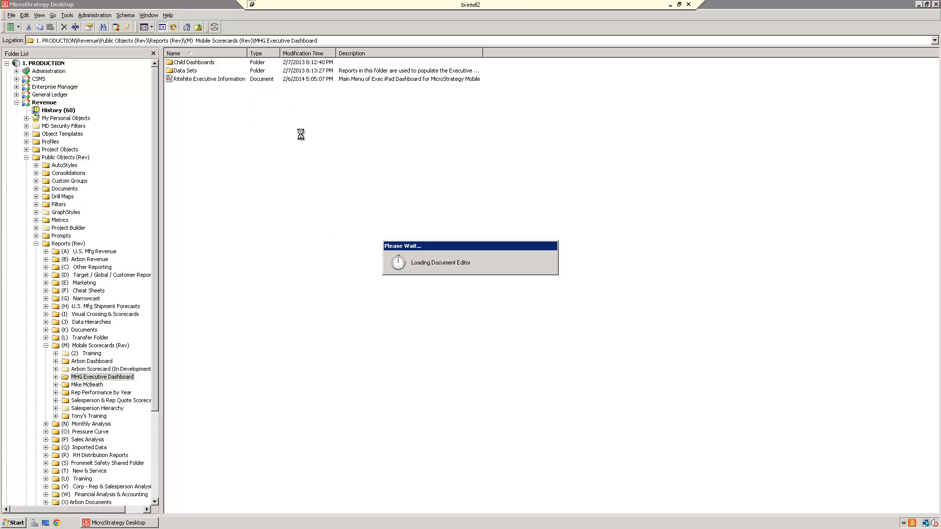
{"action": "mouse_move", "coordinate": [308, 138]}
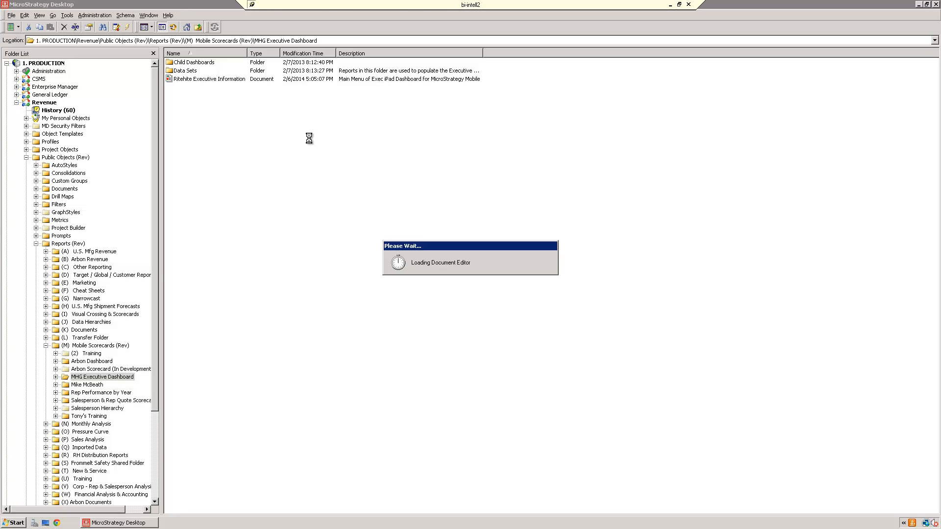
{"action": "double_click", "coordinate": [214, 79]}
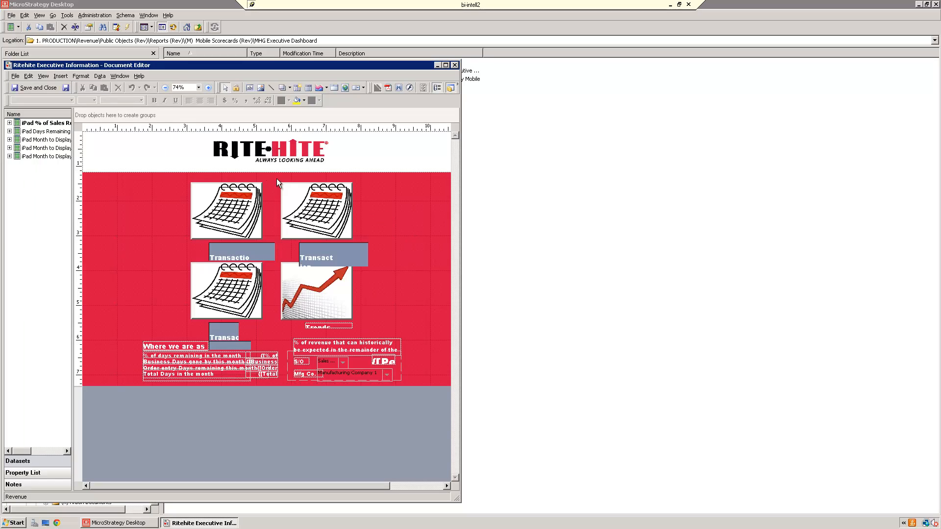
Add a 'test' text box on the red area of the Ritehite document
{"action": "left_click", "coordinate": [61, 76]}
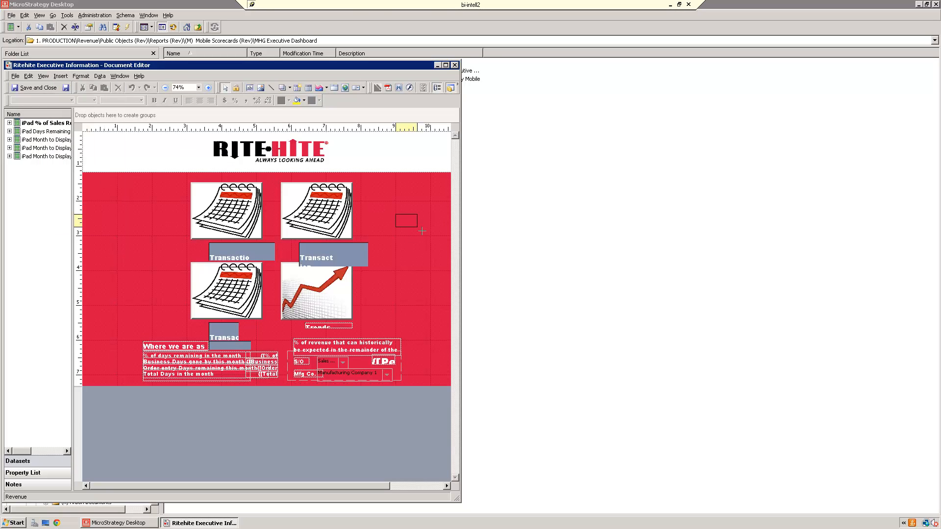
{"action": "type", "text": "test"}
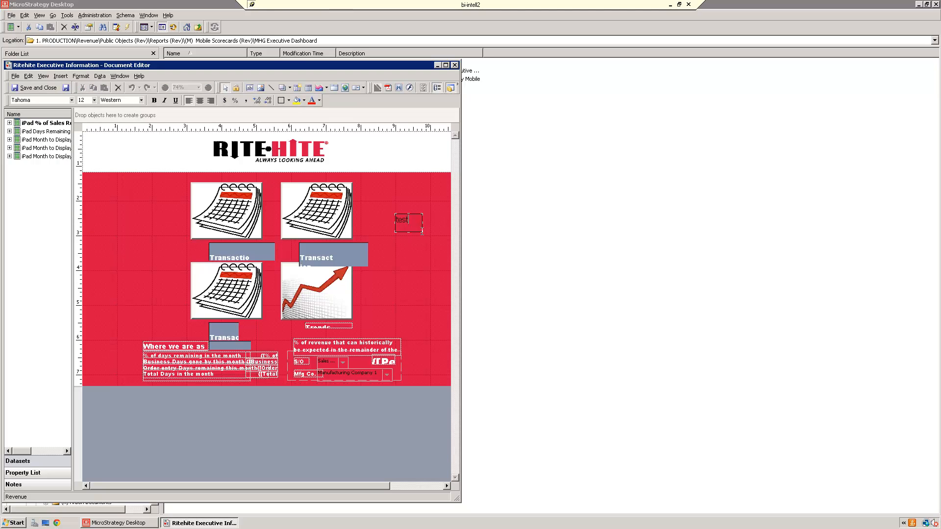
{"action": "left_click", "coordinate": [319, 100]}
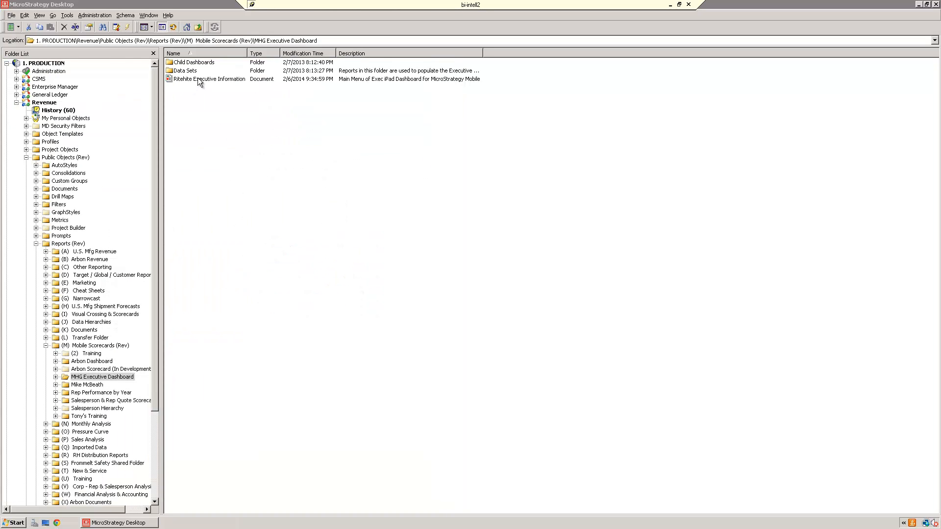
Start renaming the Ritehite Executive Information document to Rite-Hite EIS
{"action": "left_click", "coordinate": [206, 79]}
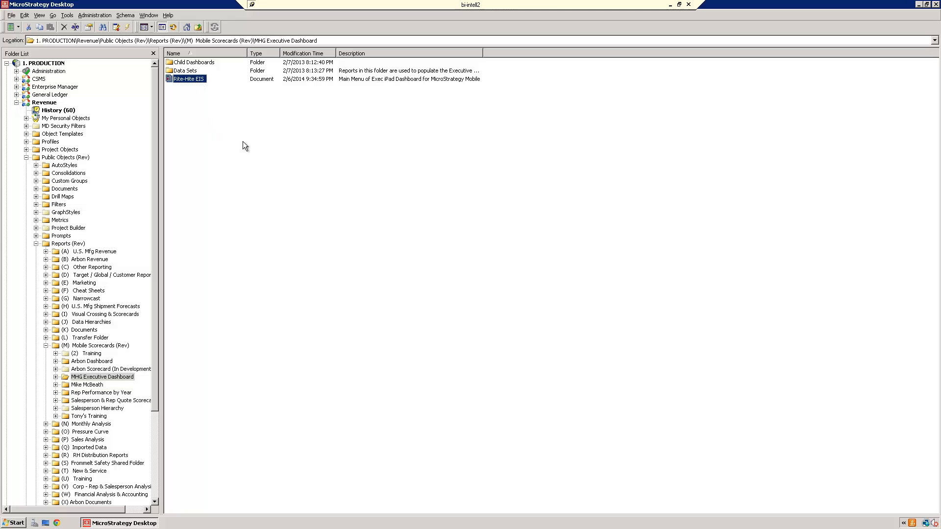
{"action": "mouse_move", "coordinate": [273, 291]}
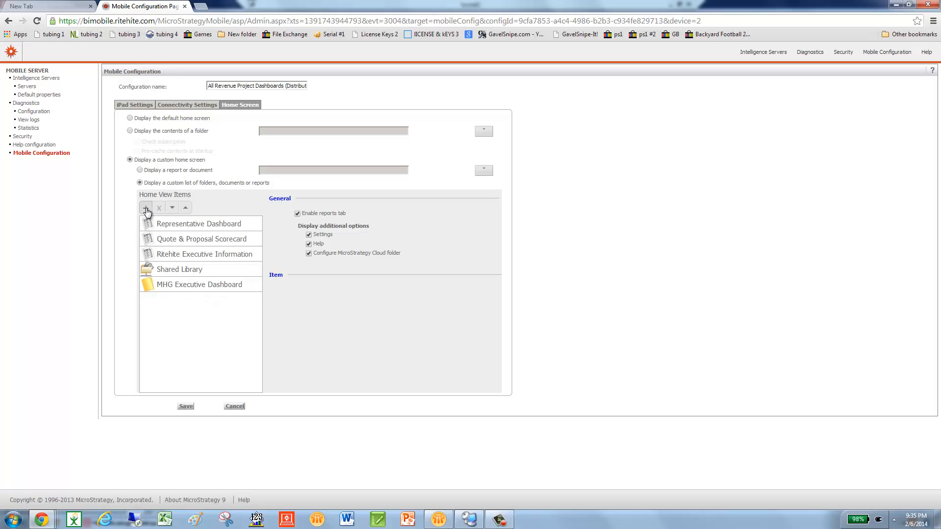
Add a sixth Rite-Hite EIS item running the Rite-Hite EIS document, logging in as administrator, and save
{"action": "left_click", "coordinate": [145, 208]}
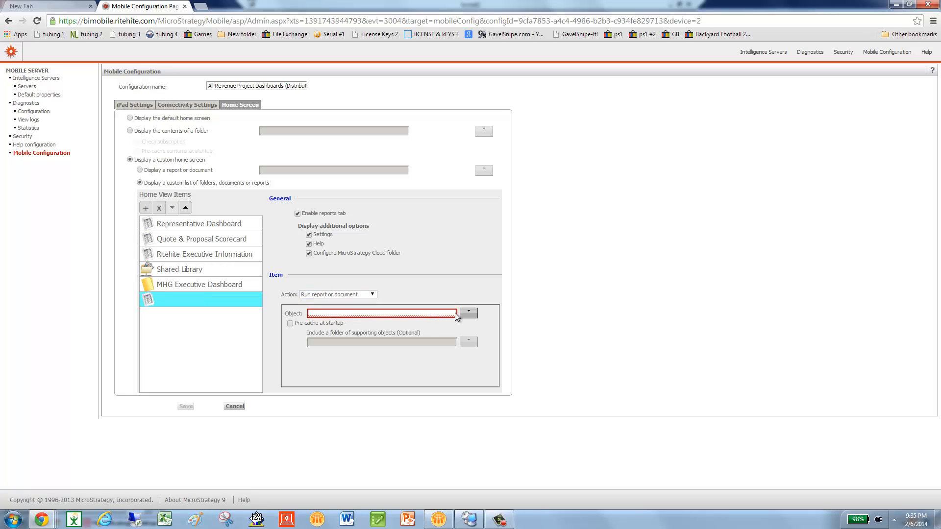
{"action": "left_click", "coordinate": [468, 314]}
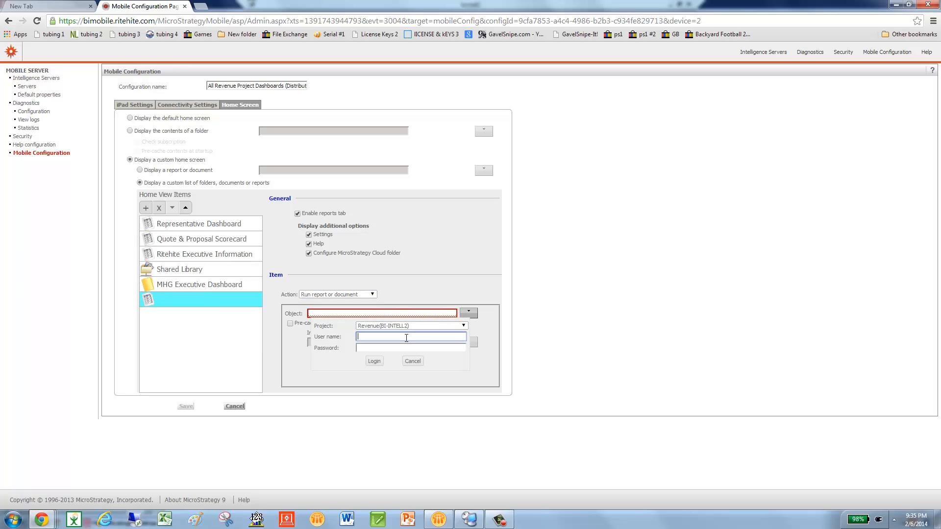
{"action": "type", "text": "administrator"}
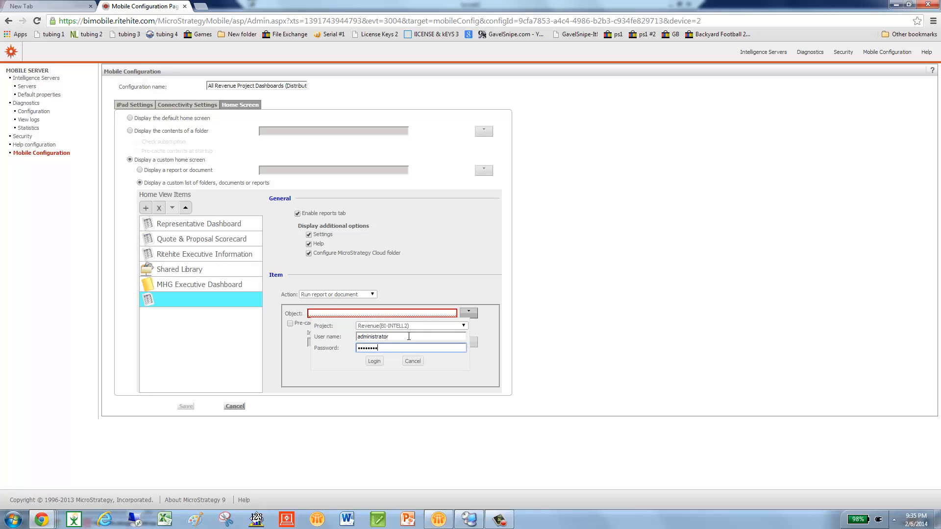
{"action": "left_click", "coordinate": [374, 361]}
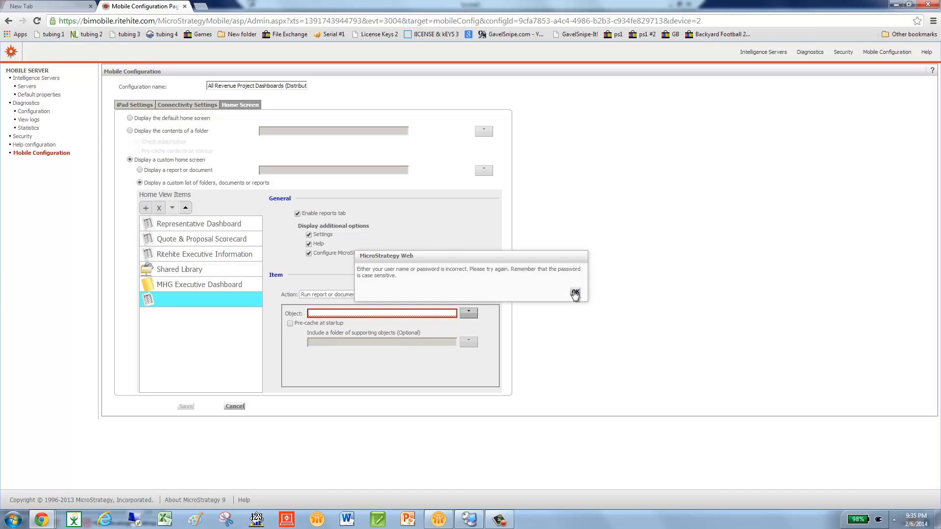
{"action": "left_click", "coordinate": [575, 294]}
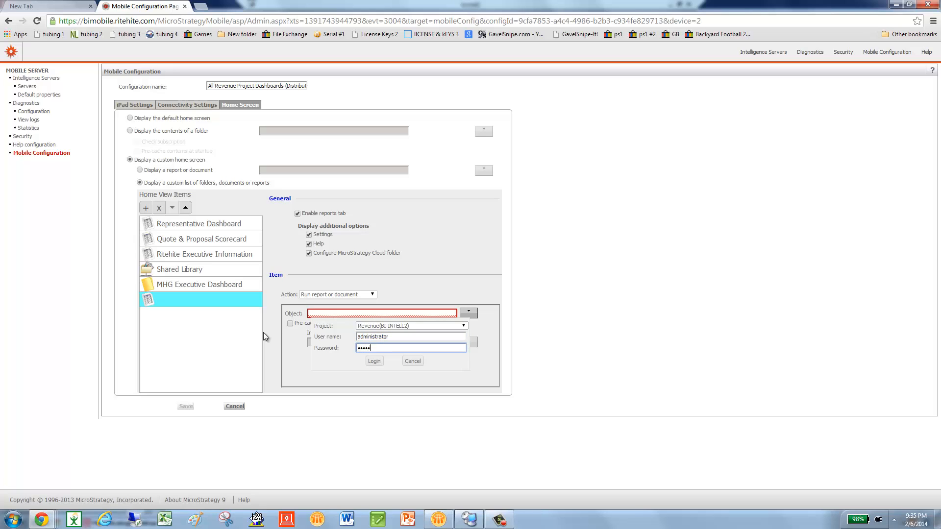
{"action": "left_click", "coordinate": [373, 361]}
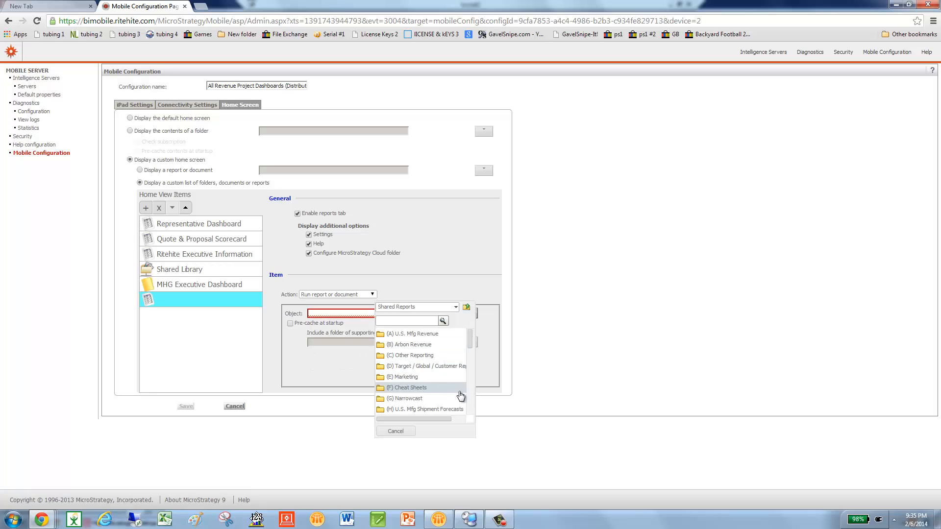
{"action": "left_click", "coordinate": [414, 387]}
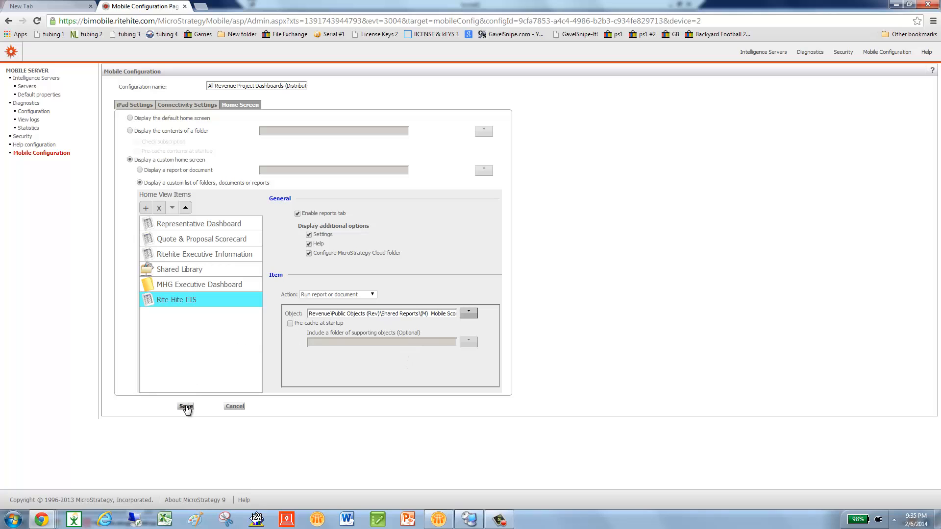
{"action": "left_click", "coordinate": [185, 407]}
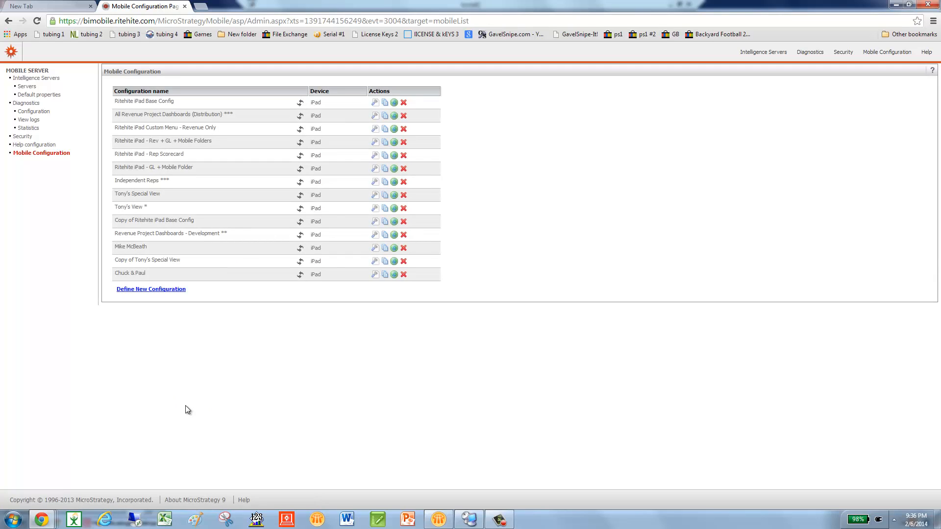
{"action": "mouse_move", "coordinate": [357, 156]}
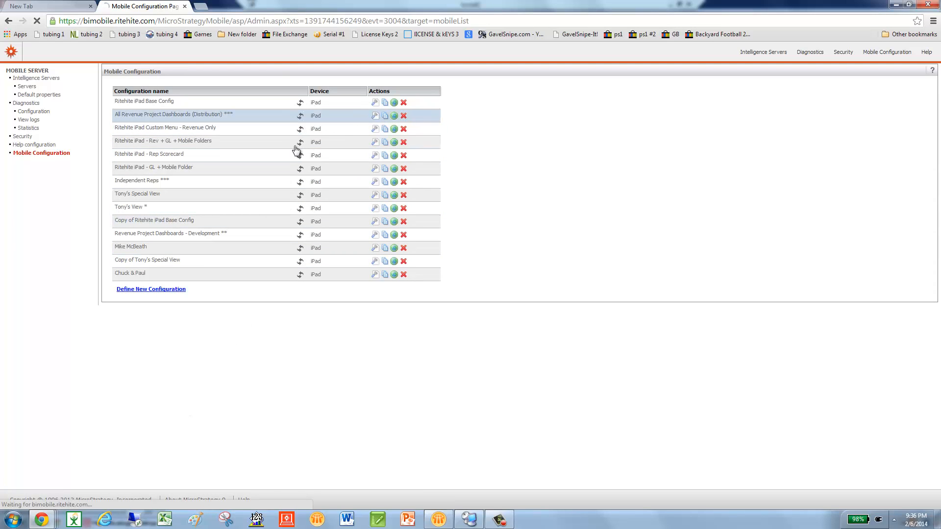
Reopen the All Revenue Project Dashboards (Distribution) configuration and view its six home screen items
{"action": "left_click", "coordinate": [374, 116]}
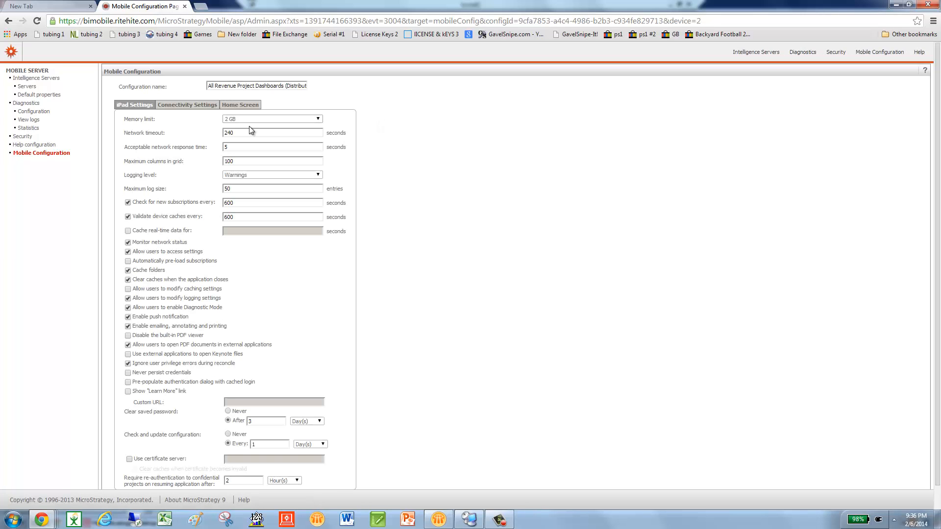
{"action": "left_click", "coordinate": [240, 104]}
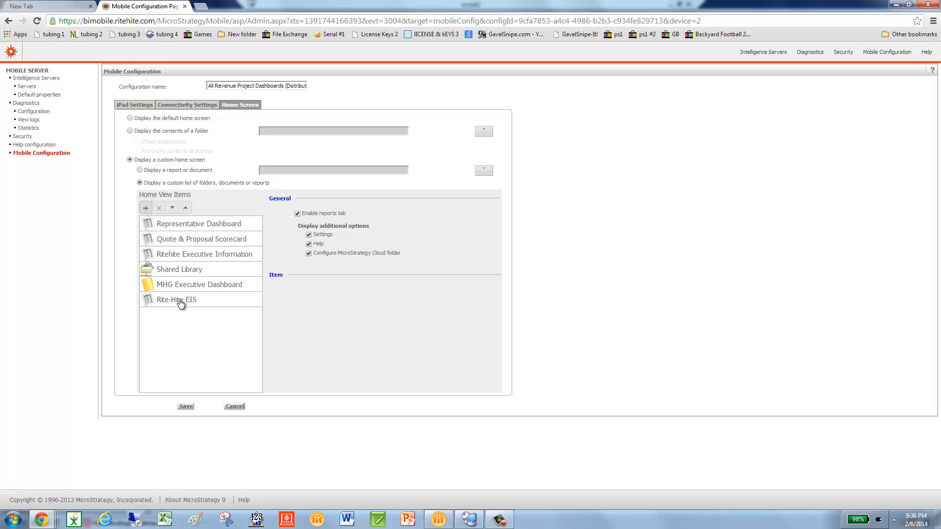
{"action": "mouse_move", "coordinate": [176, 299]}
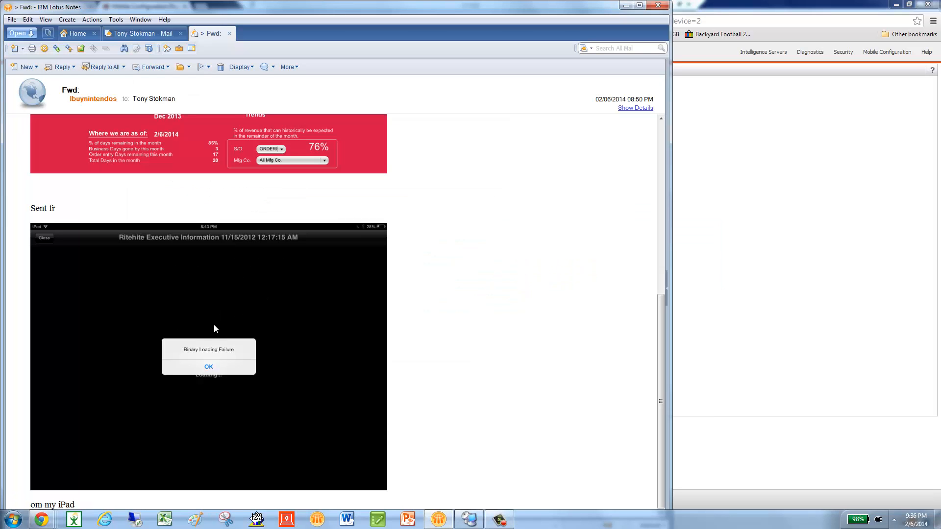
{"action": "mouse_move", "coordinate": [280, 334]}
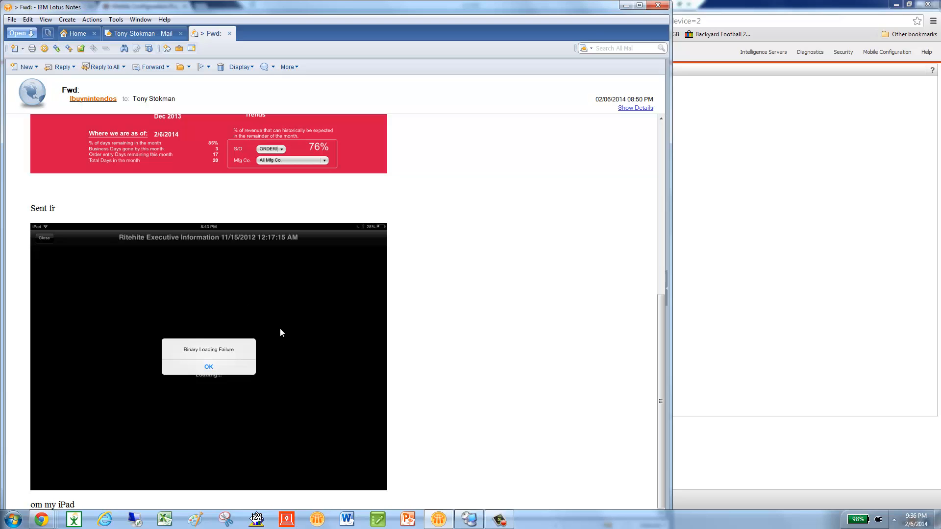
{"action": "mouse_move", "coordinate": [682, 302]}
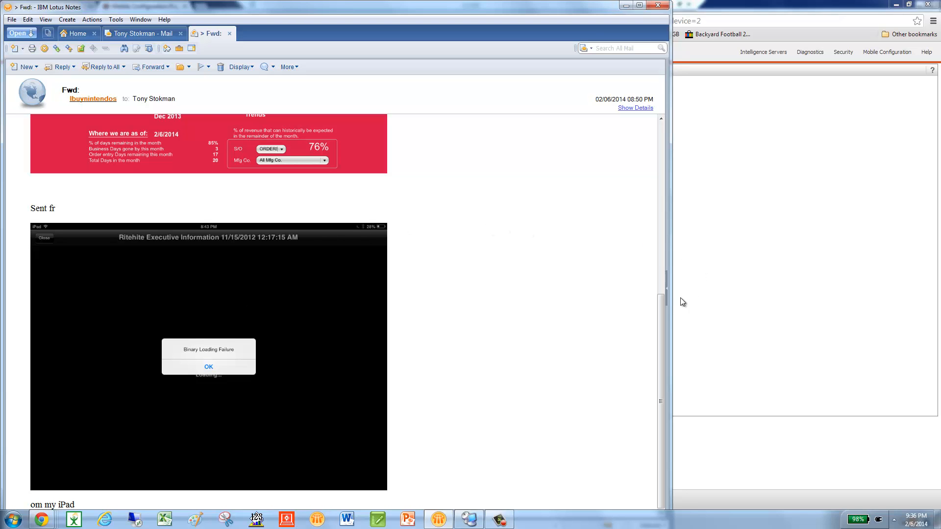
Close the forwarded iPad Binary Loading Failure email and return to the browser
{"action": "left_click", "coordinate": [208, 366]}
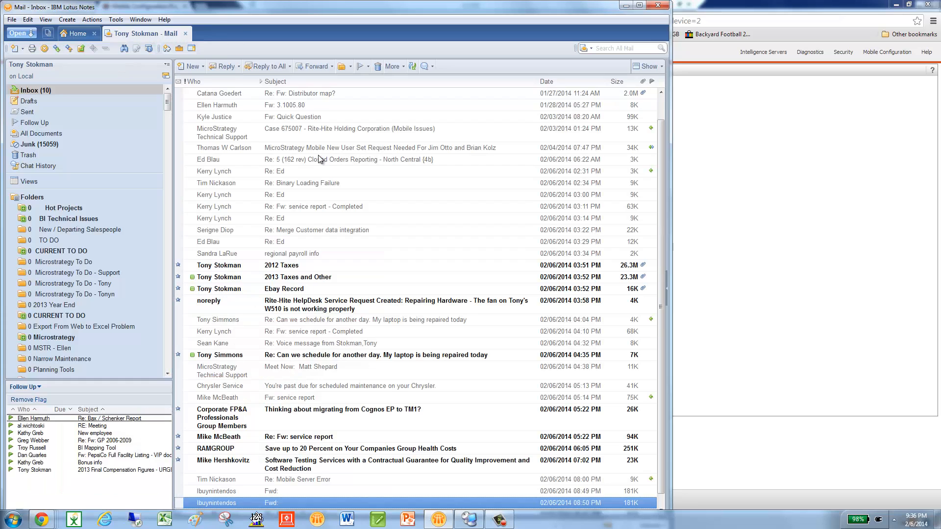
{"action": "key", "text": "alt+tab"}
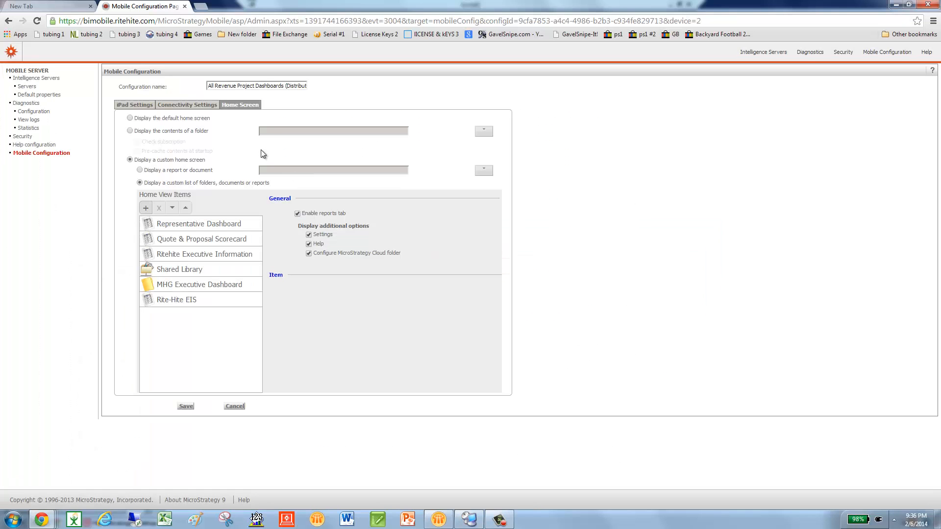
{"action": "mouse_move", "coordinate": [222, 259]}
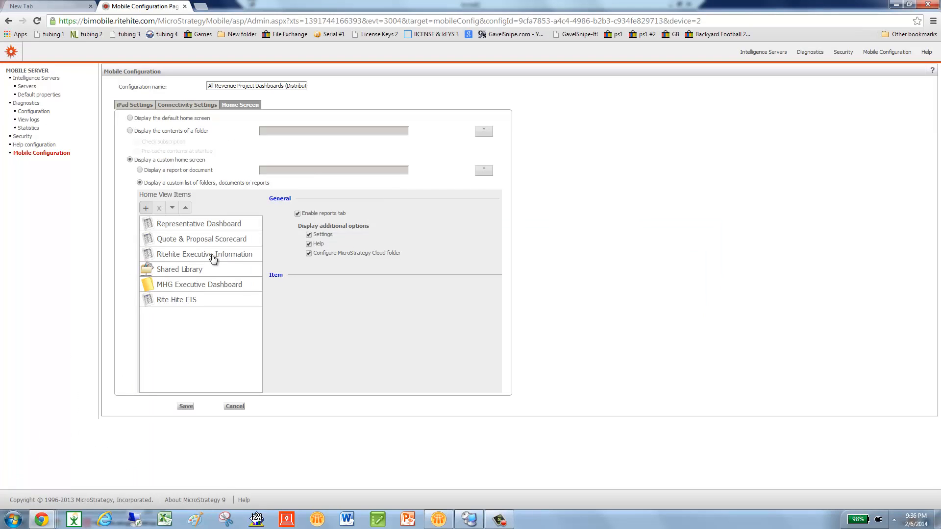
{"action": "mouse_move", "coordinate": [205, 254]}
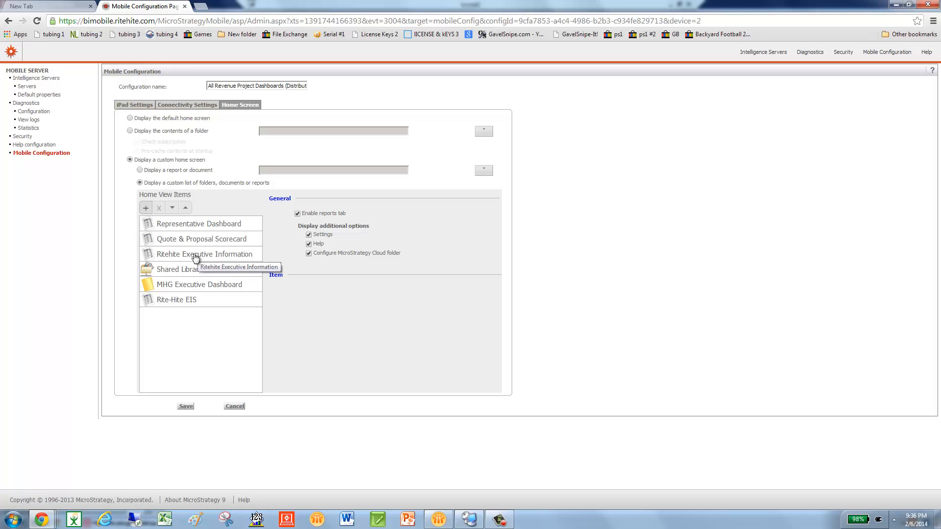
{"action": "mouse_move", "coordinate": [194, 271]}
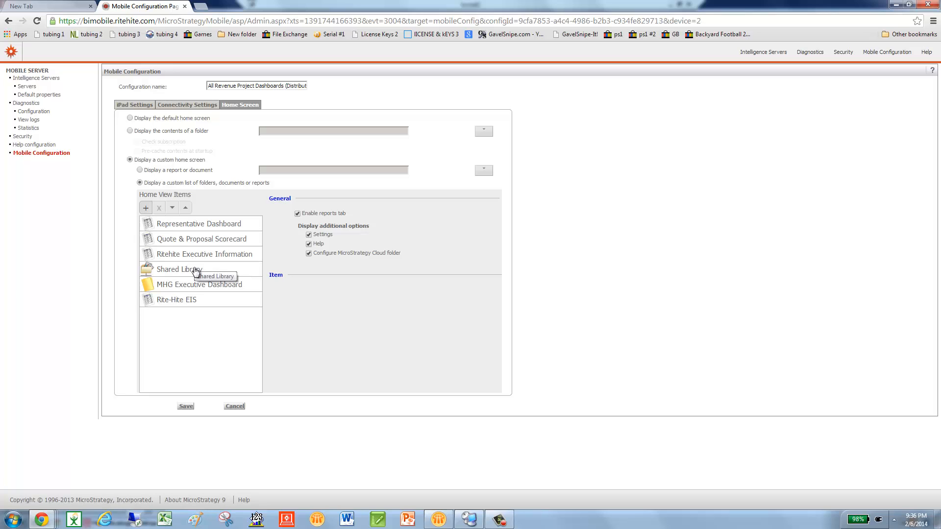
{"action": "mouse_move", "coordinate": [172, 274]}
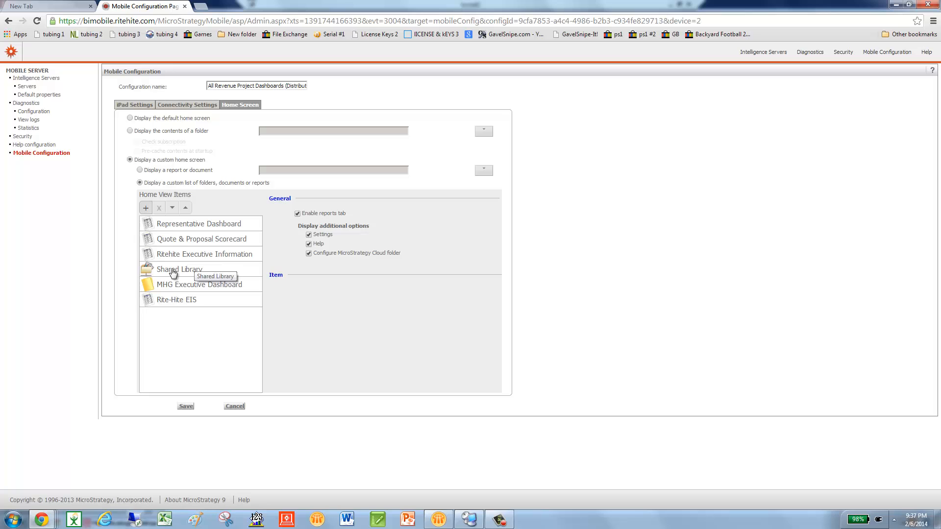
{"action": "mouse_move", "coordinate": [199, 289]}
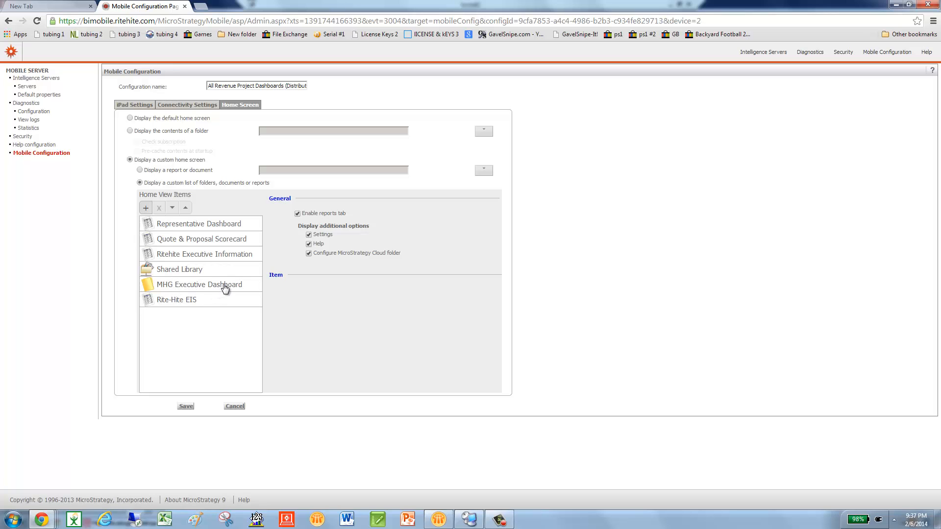
{"action": "mouse_move", "coordinate": [220, 287]}
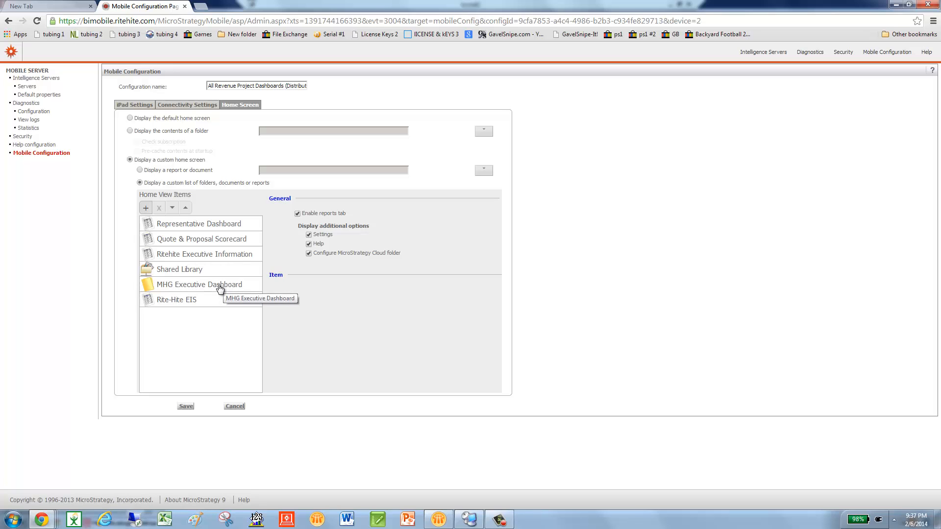
{"action": "mouse_move", "coordinate": [188, 292]}
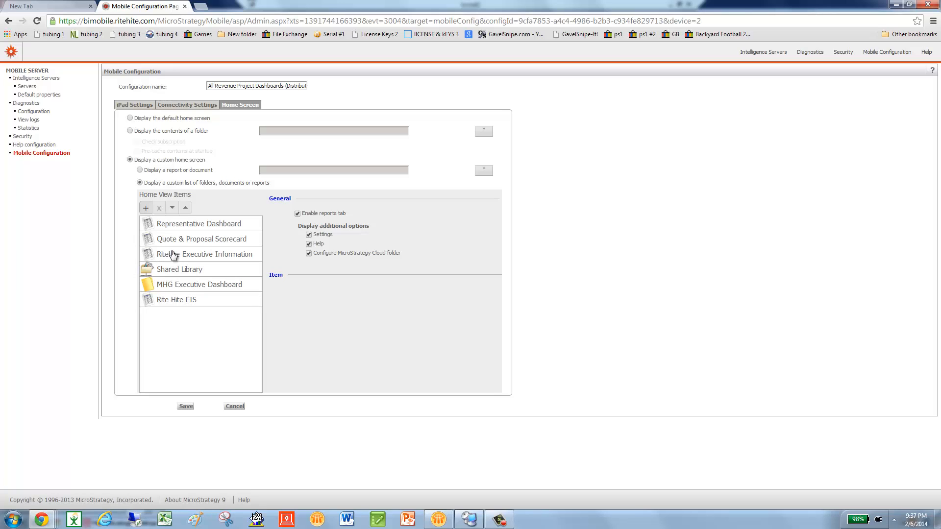
{"action": "mouse_move", "coordinate": [161, 306]}
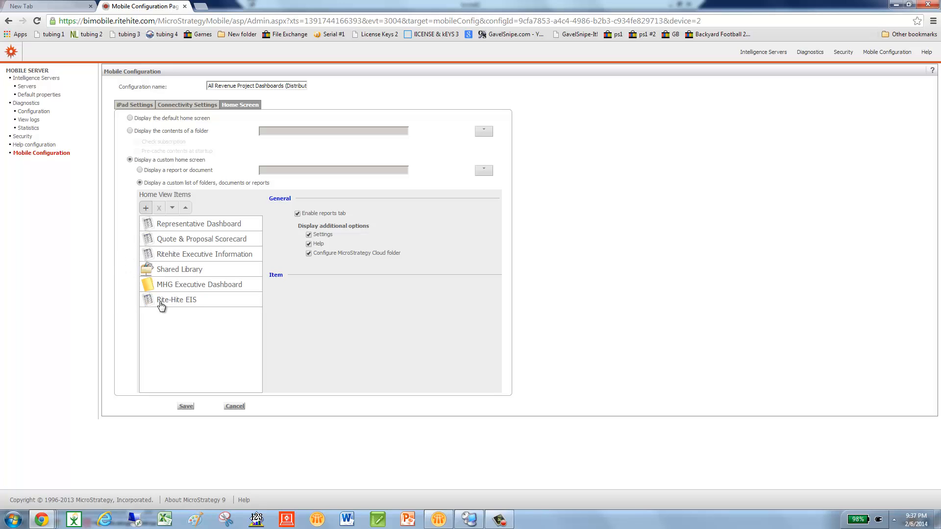